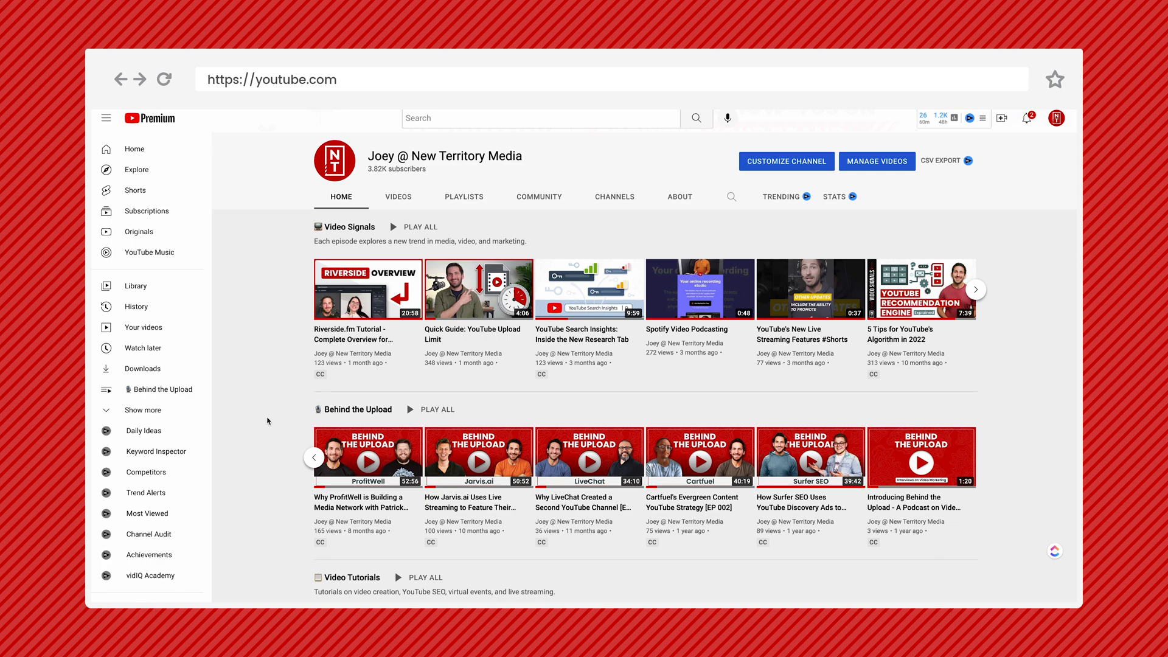
Scroll through Channel customization's Layout tab to view video spotlight and featured playlist sections
scroll(down, 3)
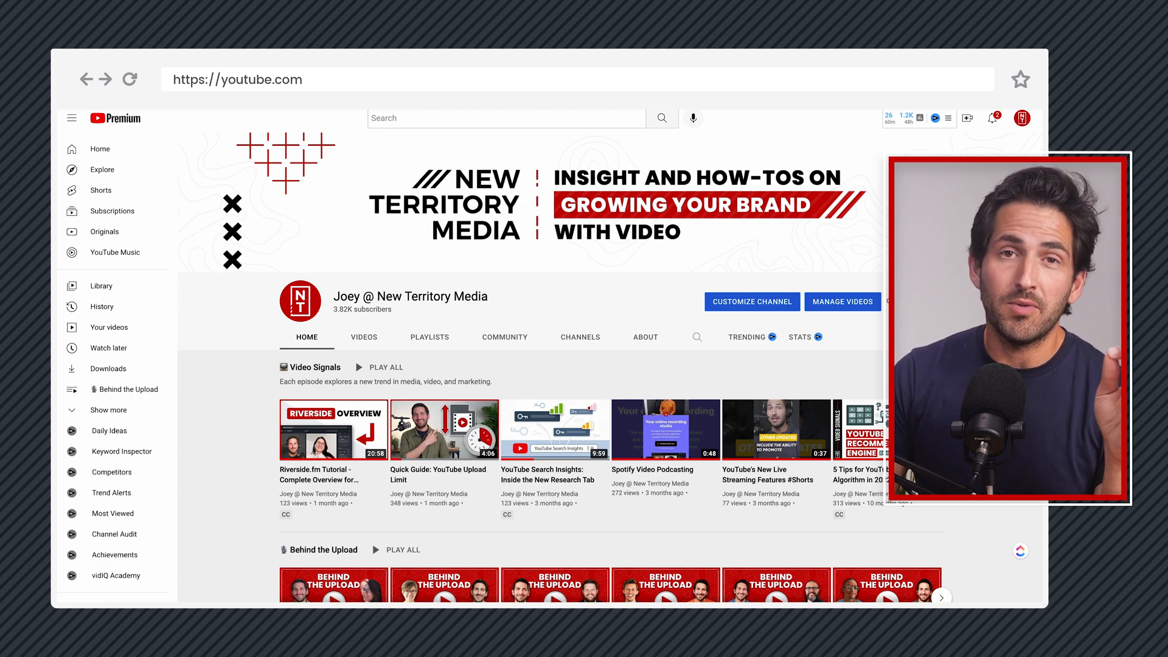
scroll(down, 3)
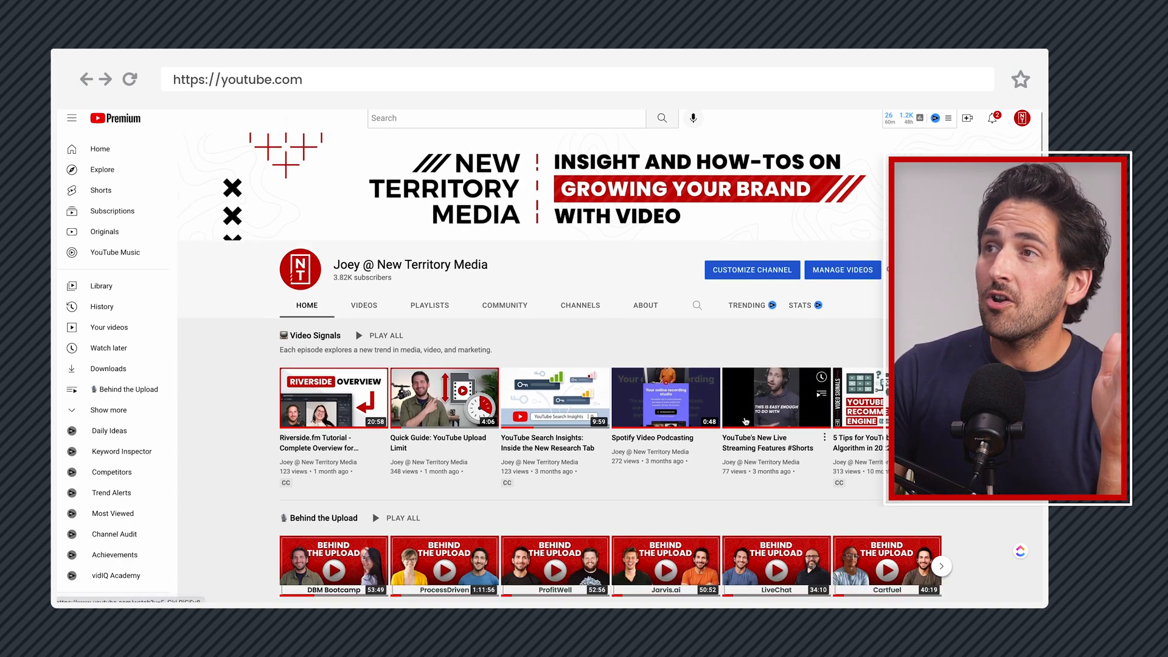
scroll(down, 3)
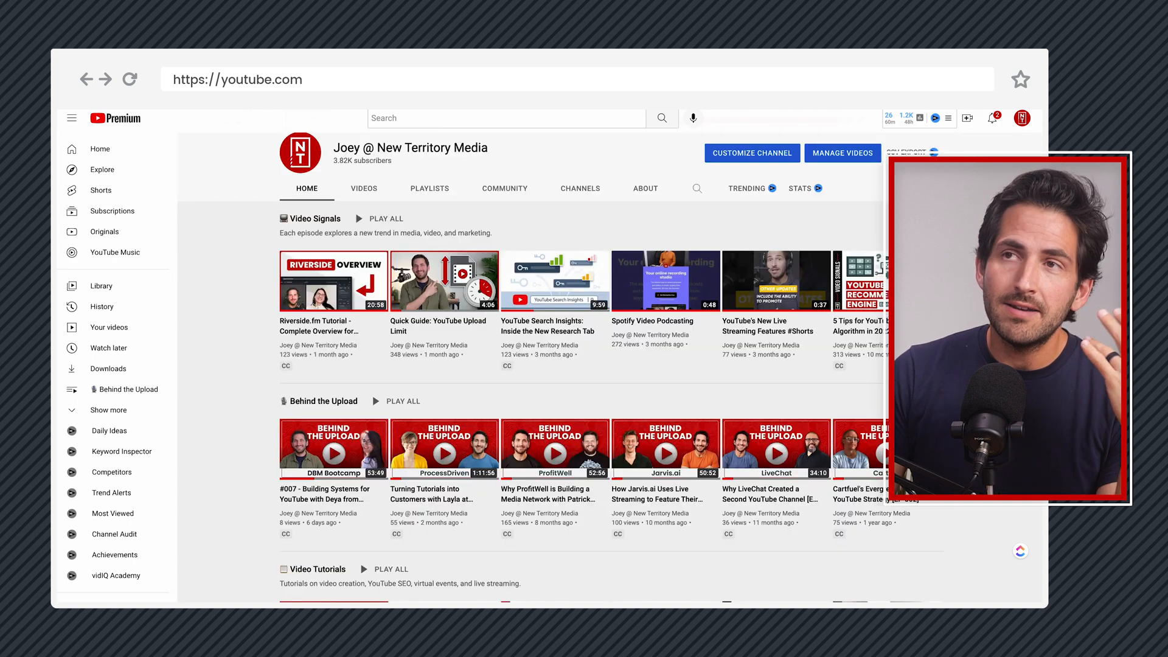
scroll(down, 3)
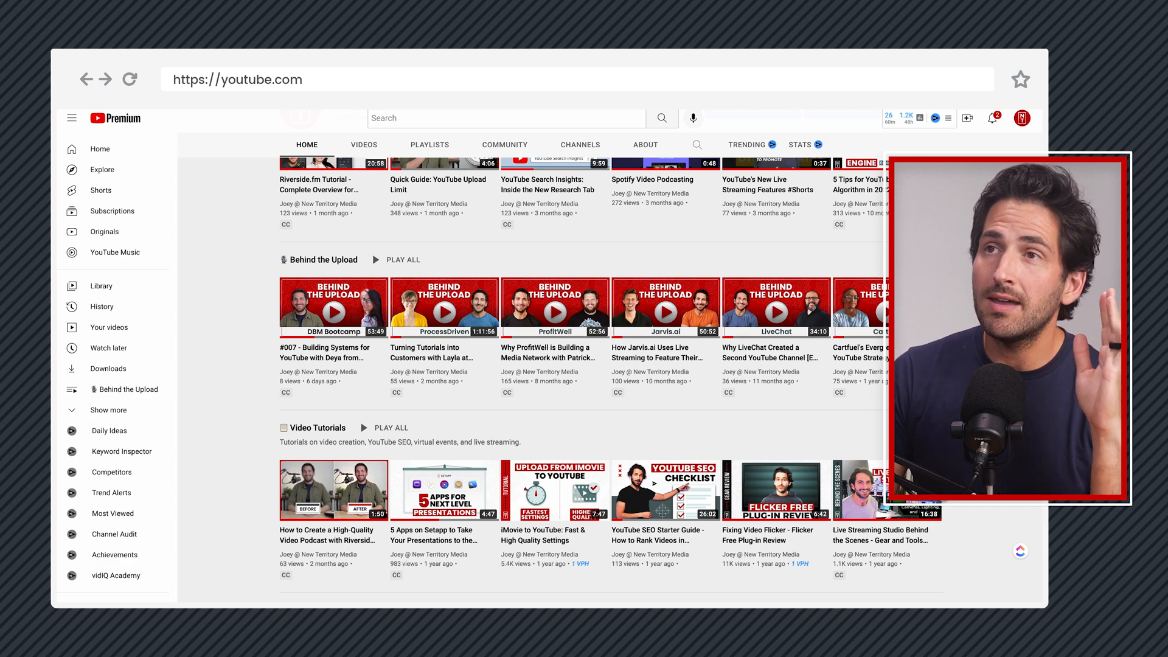
scroll(down, 3)
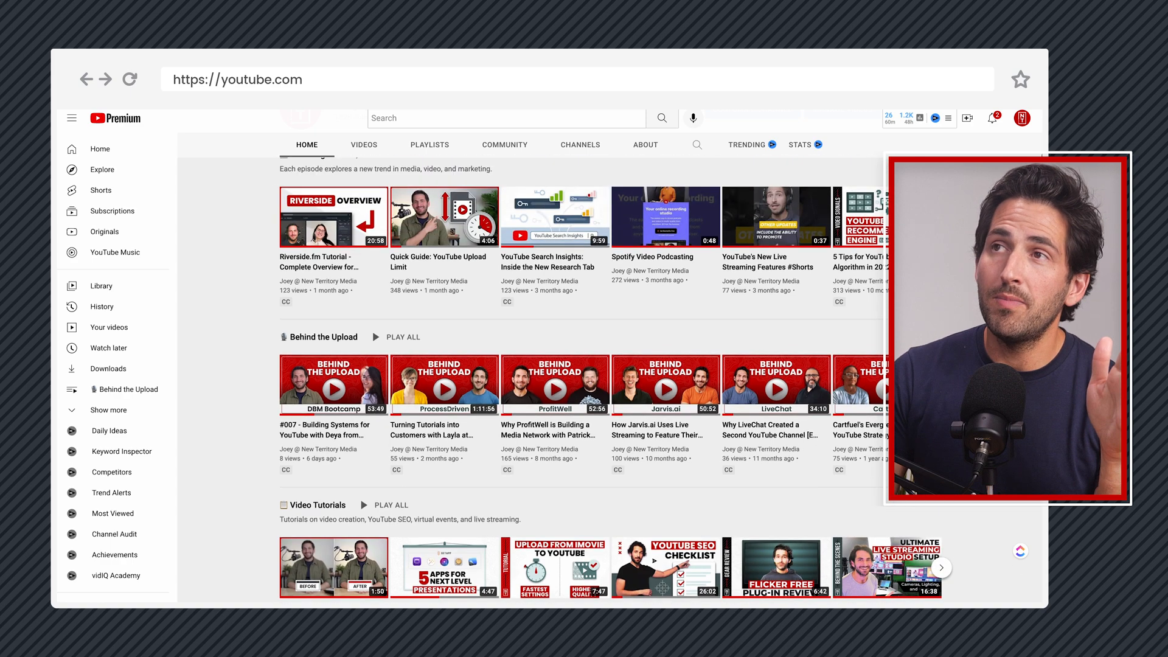
scroll(down, 3)
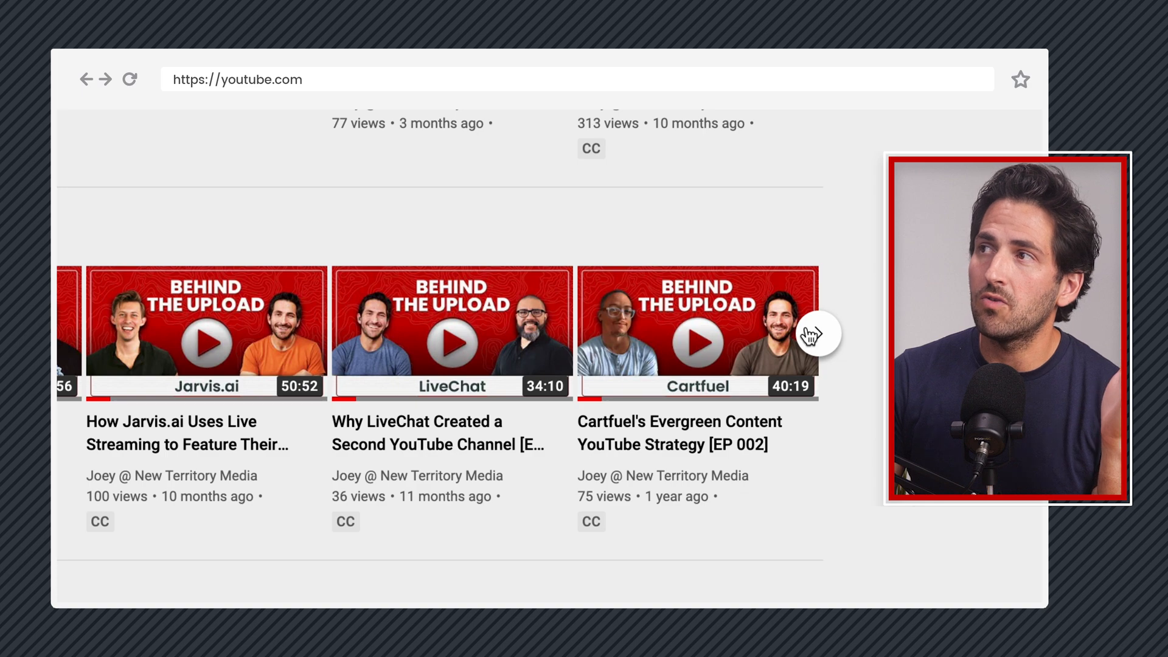
scroll(right, 3)
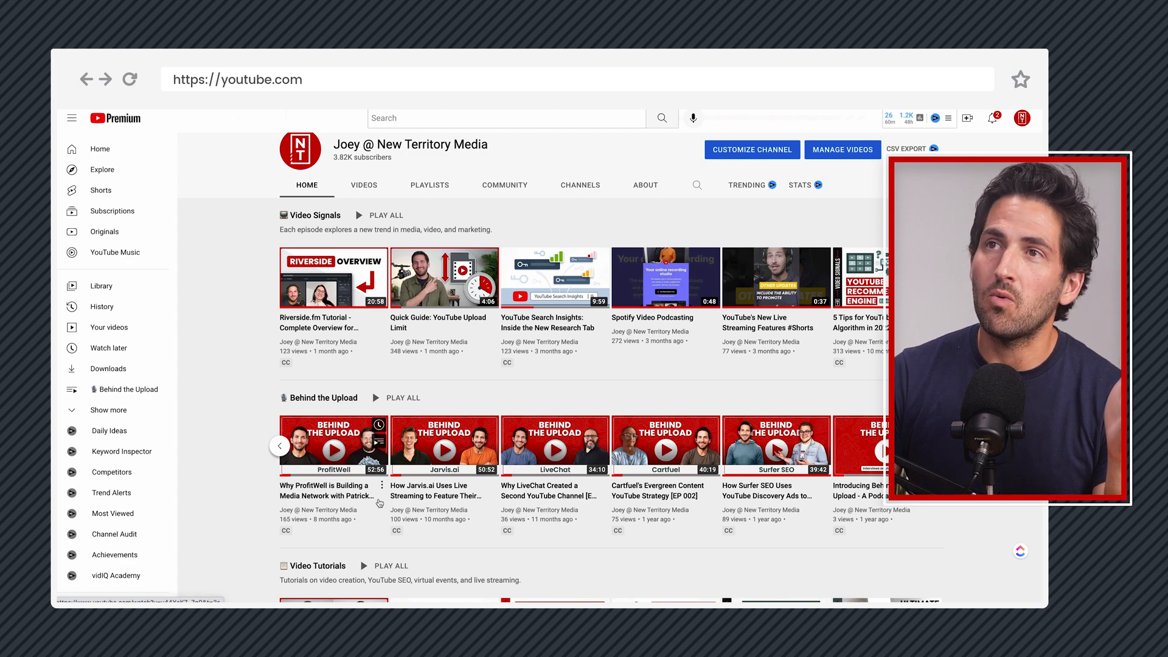
scroll(down, 3)
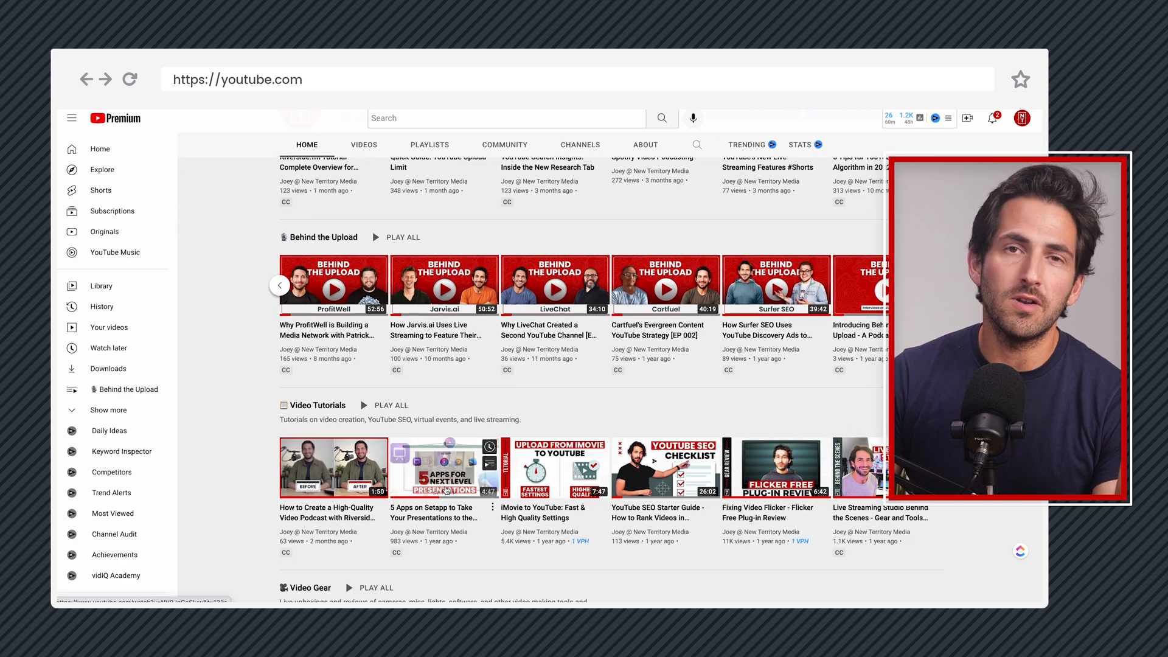
scroll(down, 3)
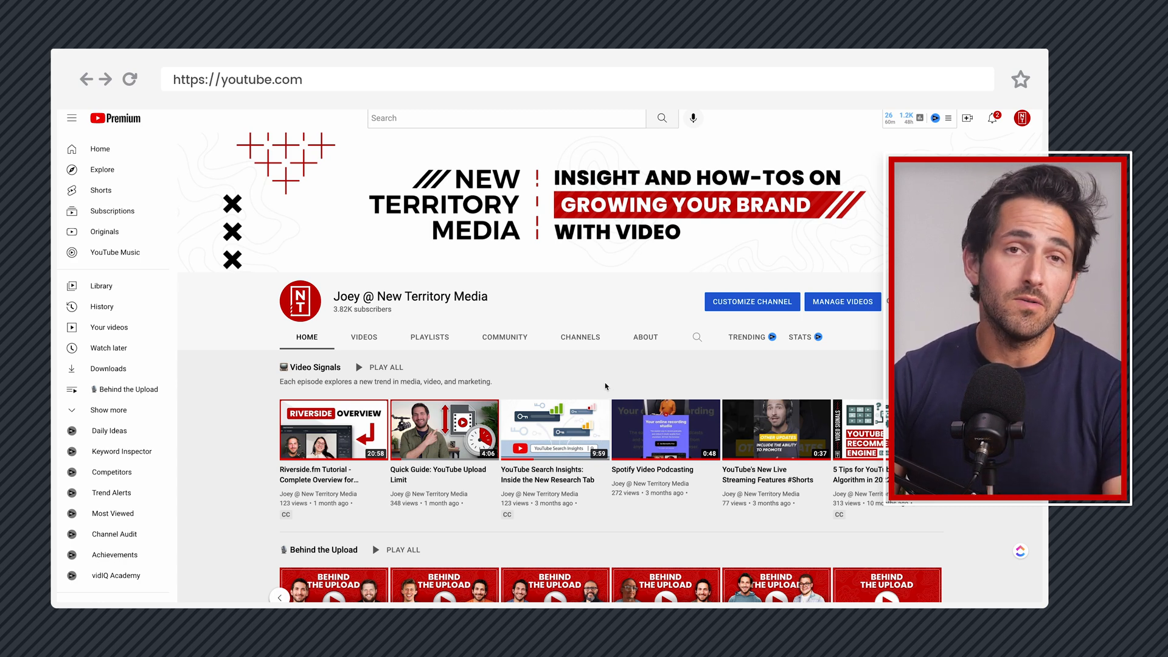
mouse_move(770, 333)
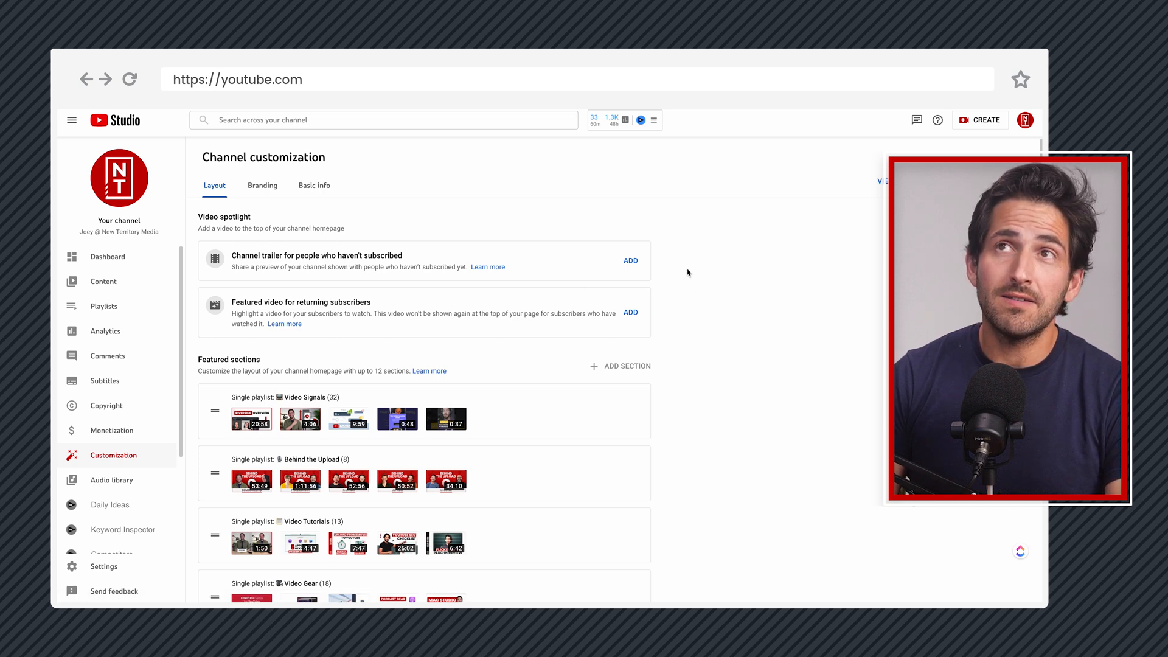
mouse_move(535, 220)
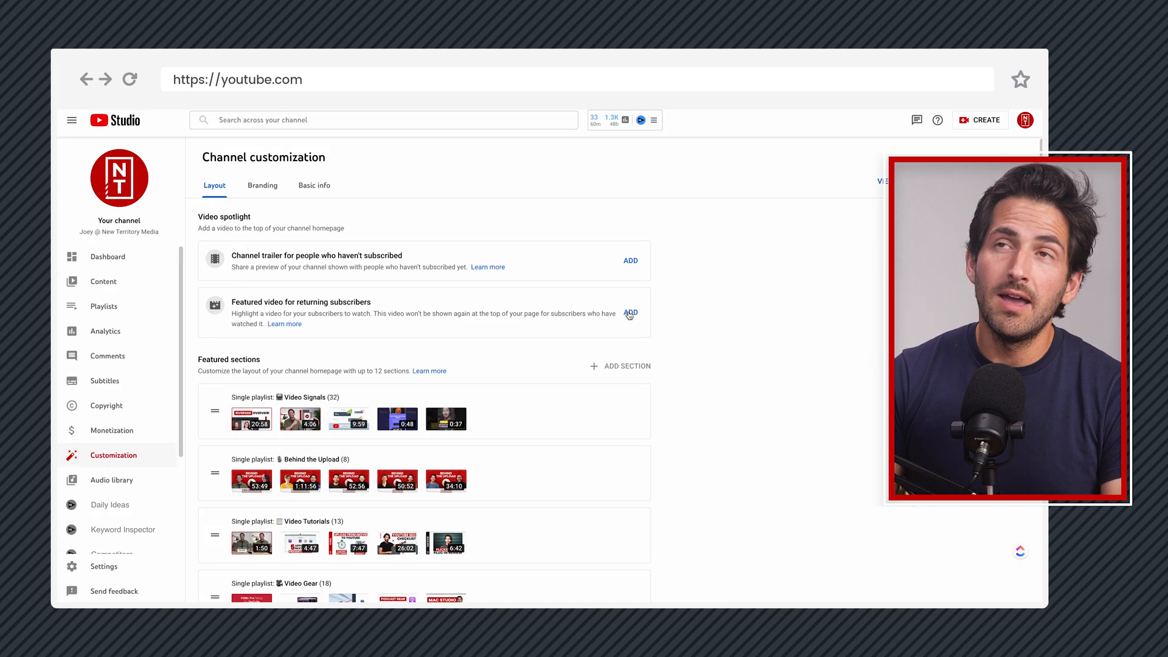
mouse_move(704, 382)
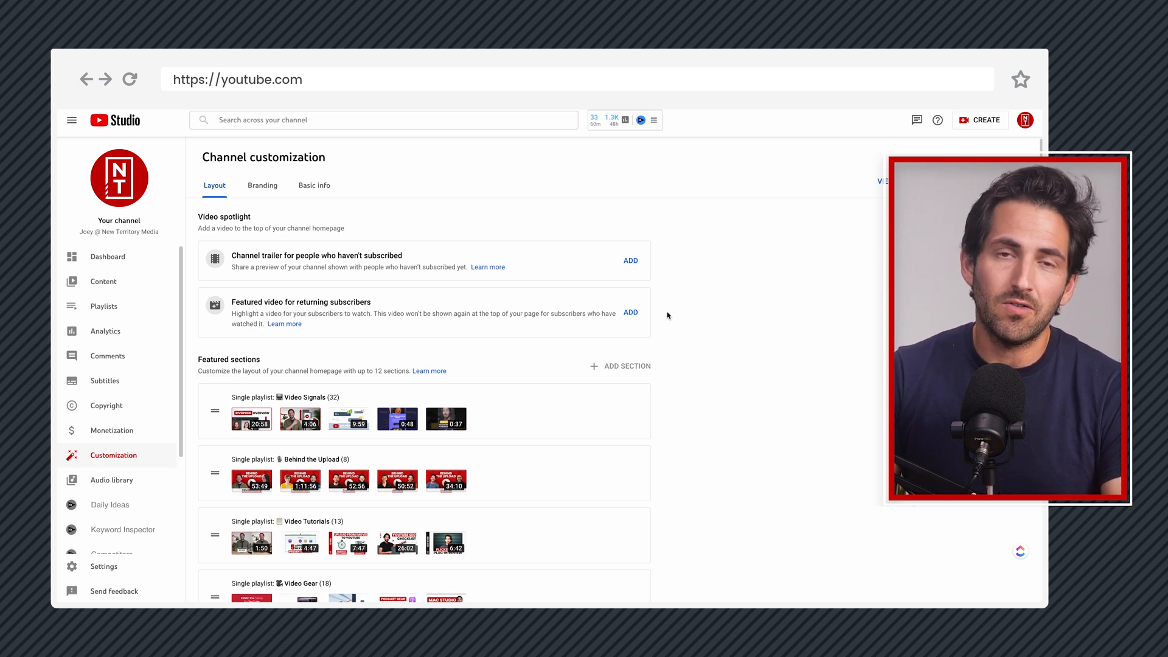
scroll(down, 3)
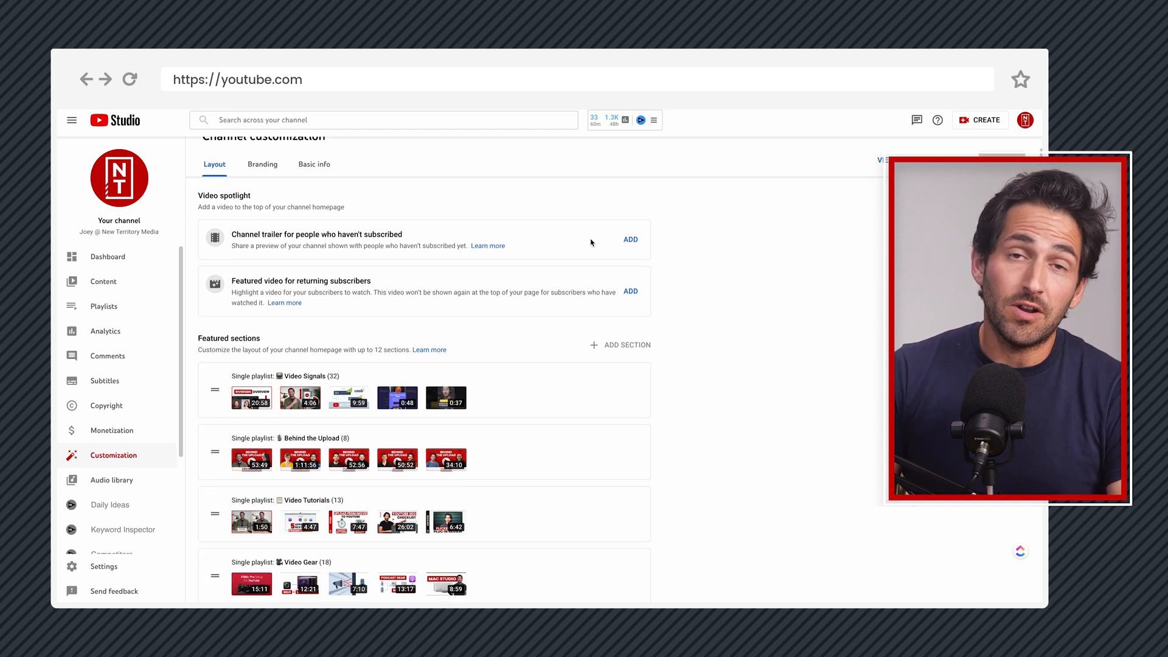
scroll(down, 3)
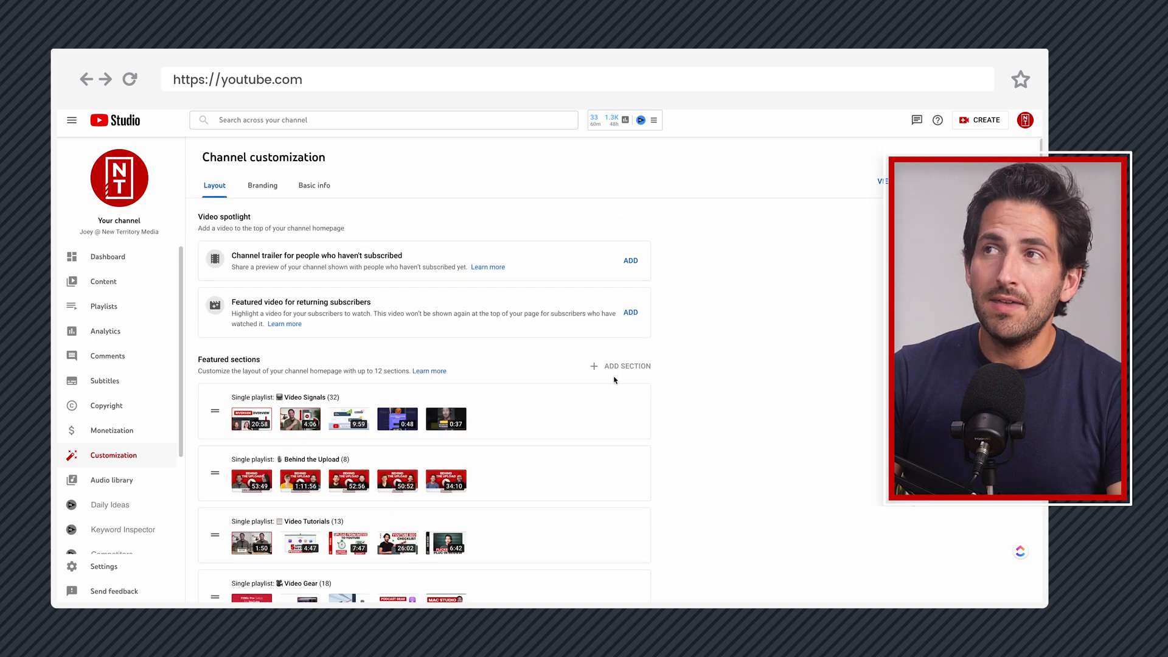
mouse_move(614, 372)
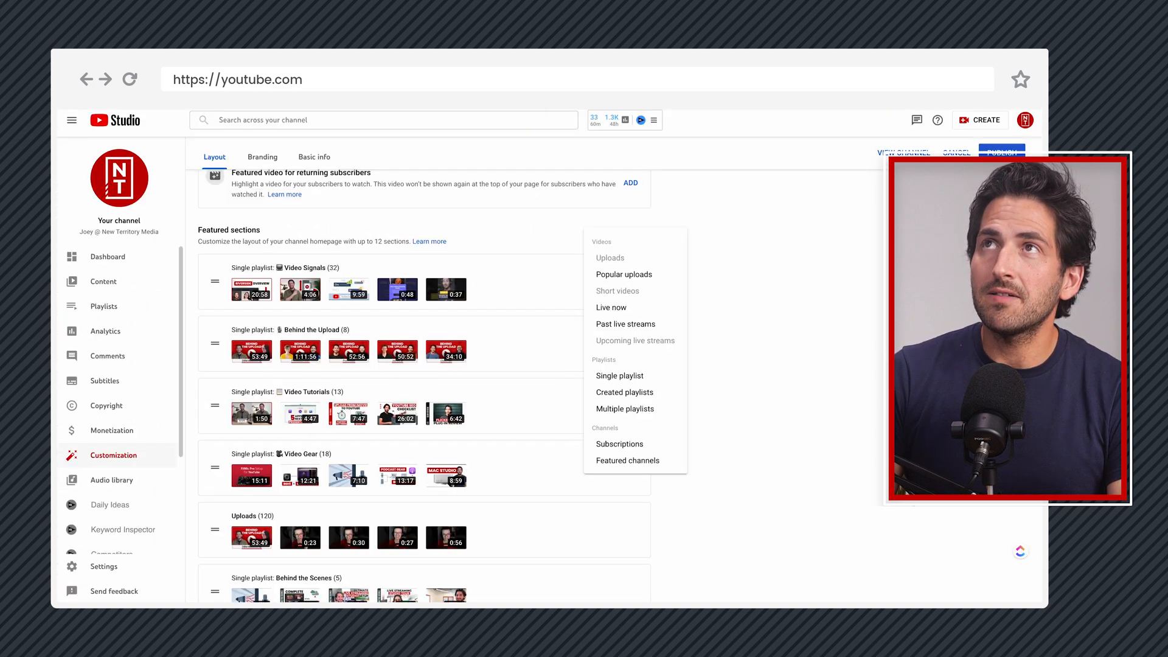
View the channel homepage, scrolling past the Video Signals and Behind the Upload shelves
click(902, 153)
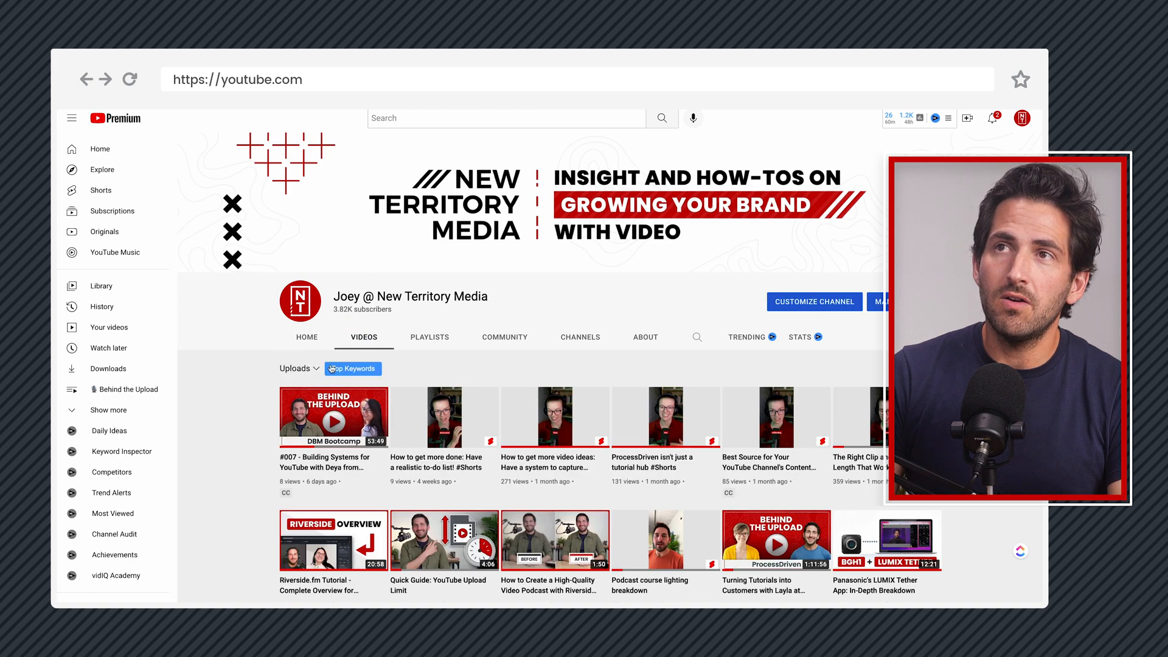
scroll(down, 3)
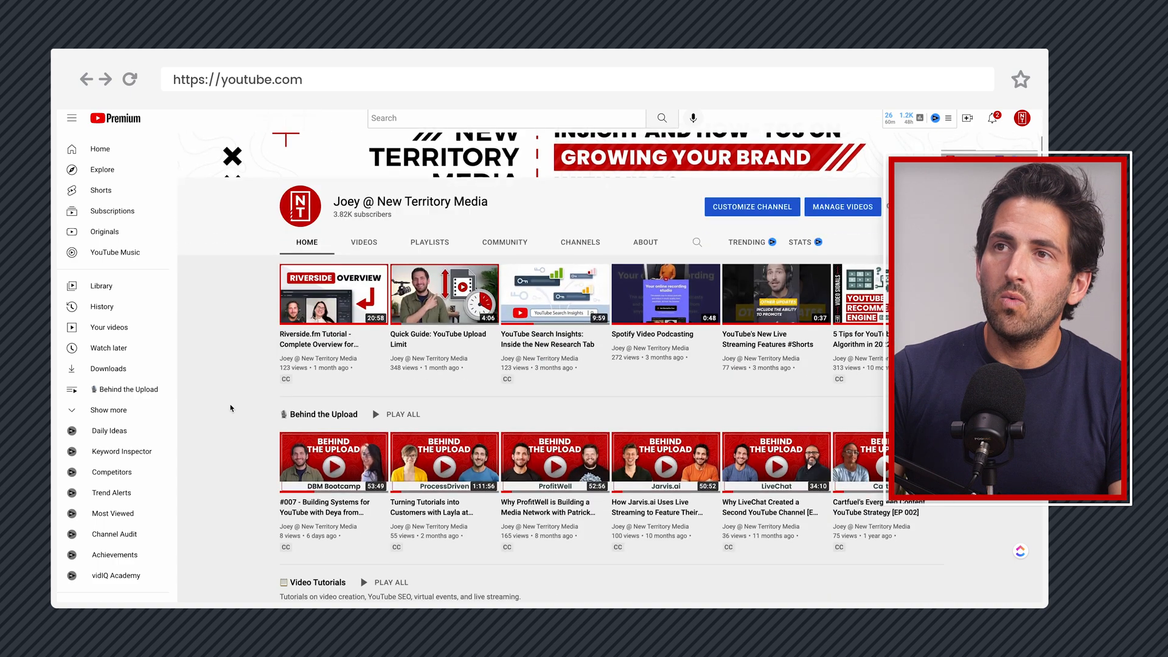
scroll(down, 3)
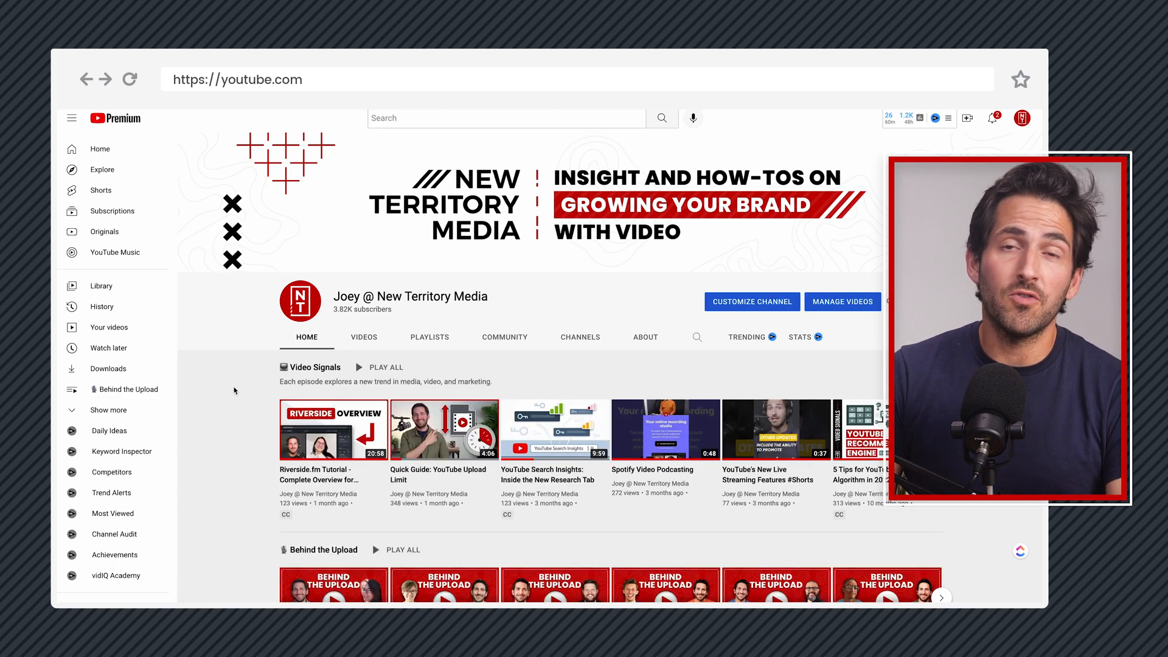
Scroll down to see Popular uploads appended at the end of Featured sections
scroll(down, 3)
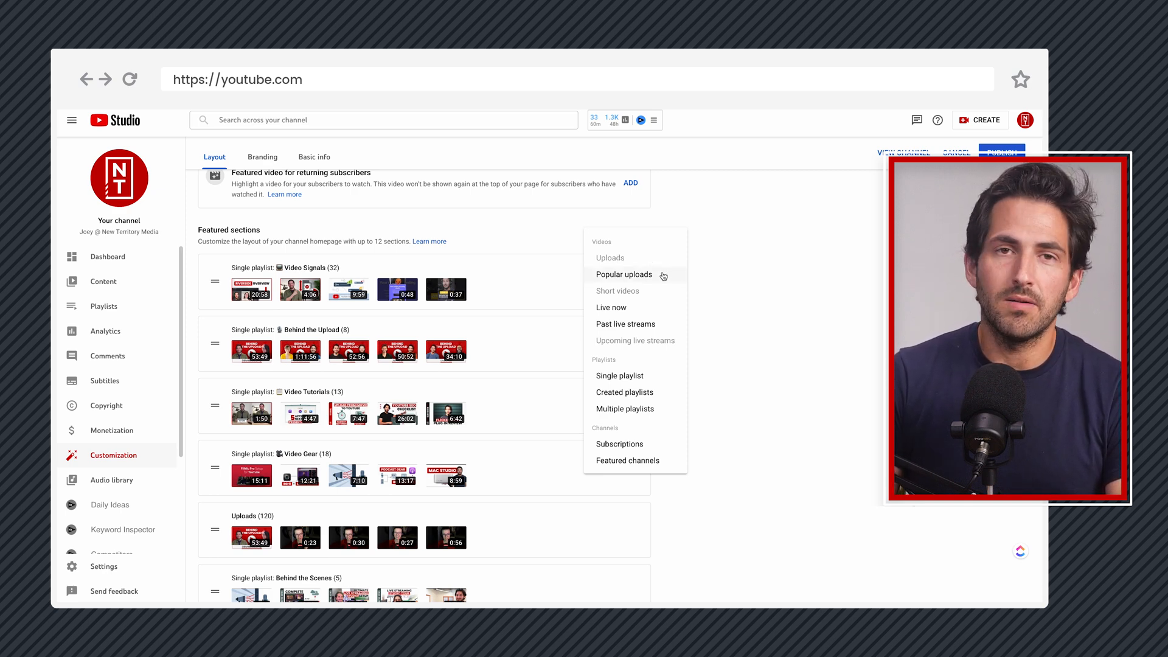
mouse_move(716, 283)
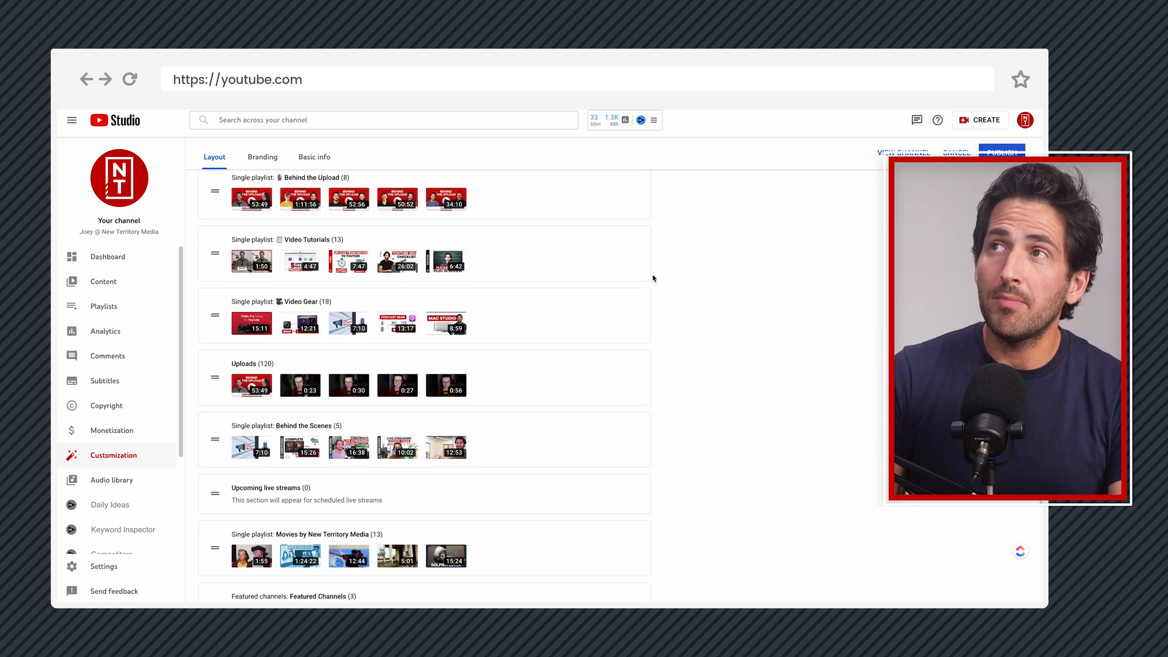
scroll(down, 3)
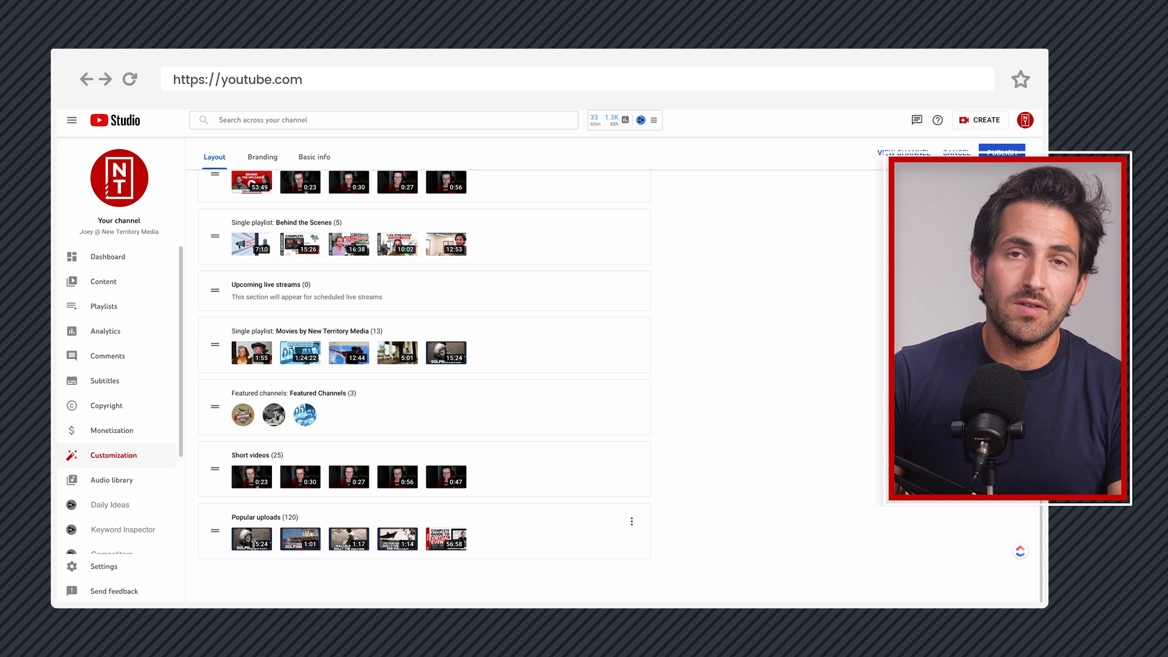
mouse_move(632, 520)
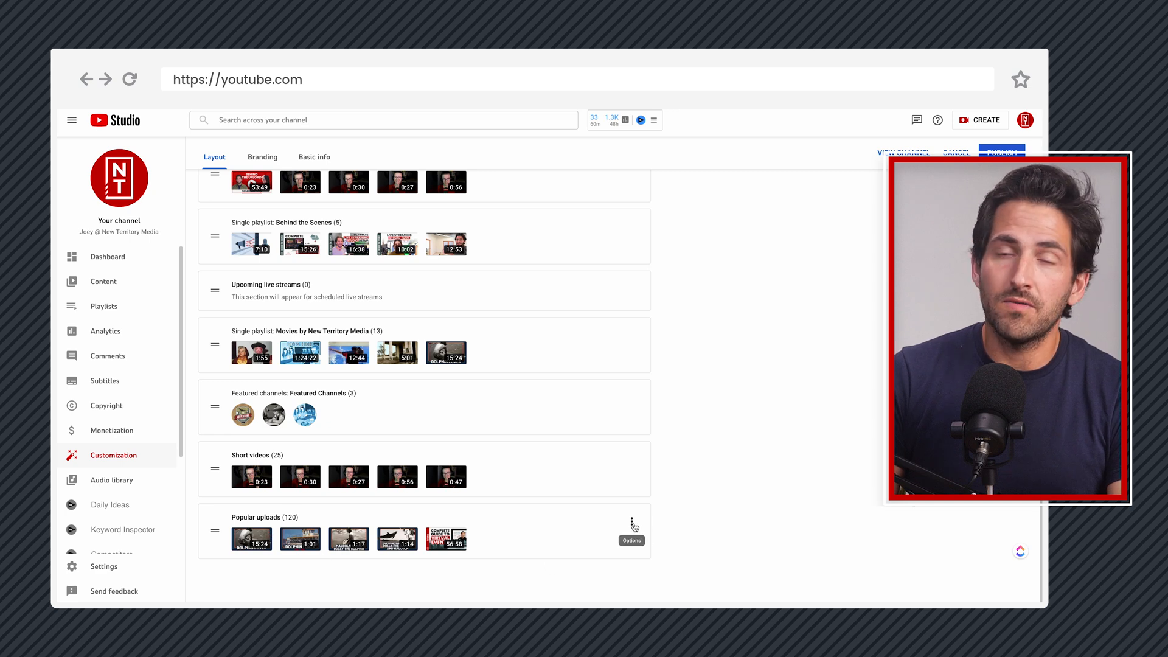
mouse_move(603, 534)
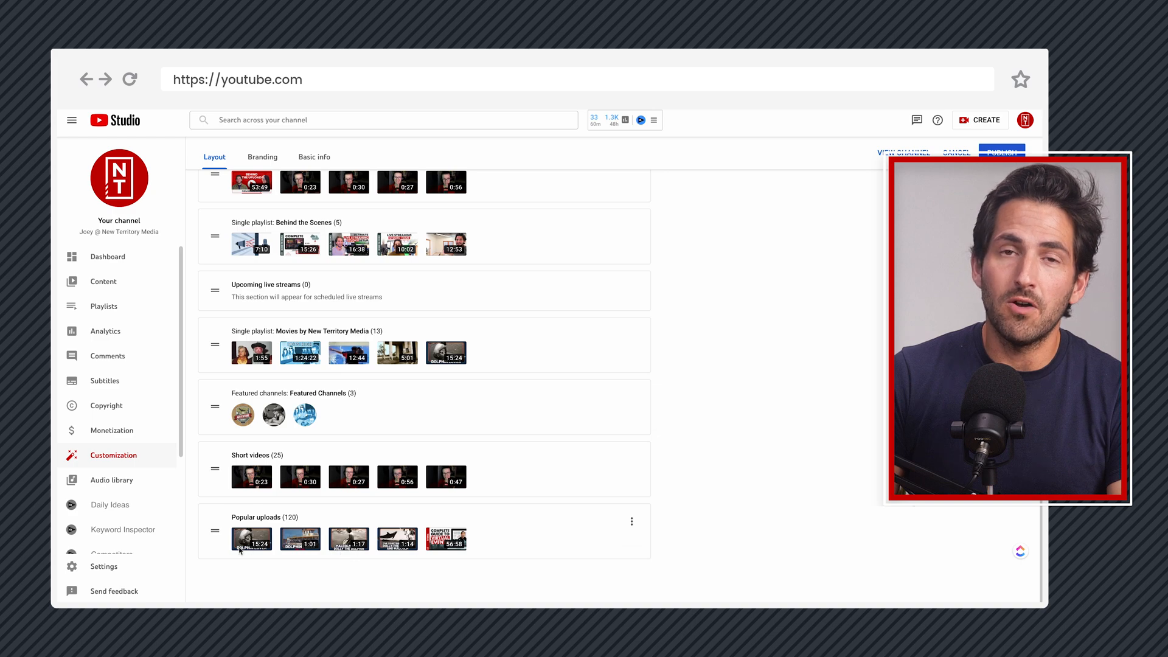
click(631, 521)
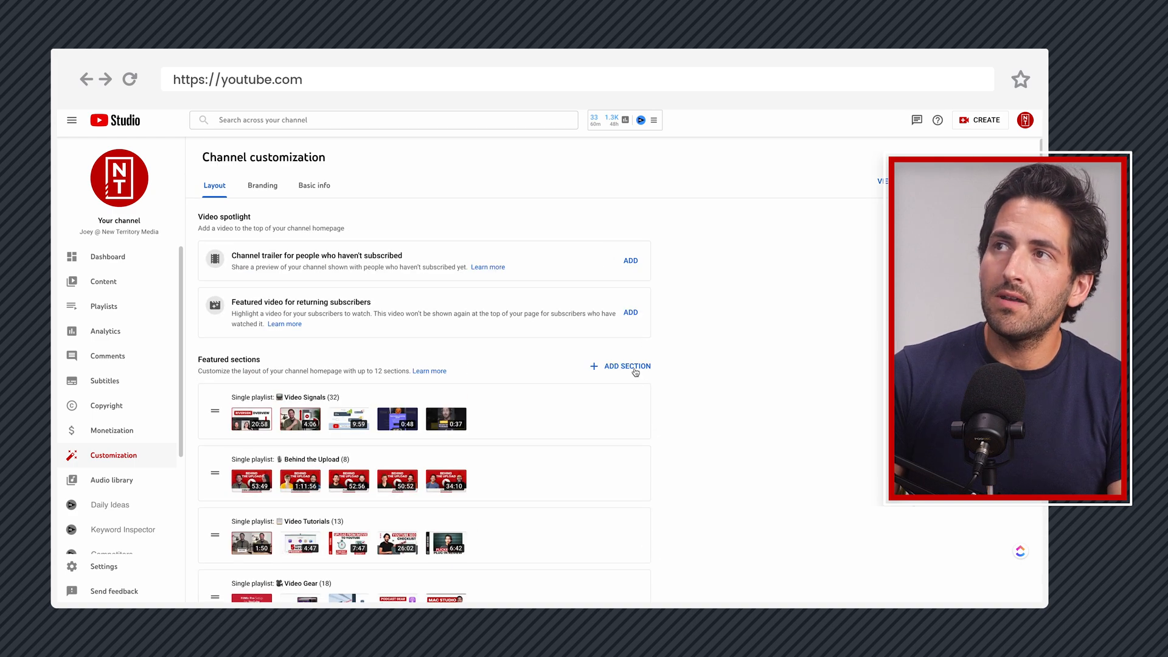
click(626, 365)
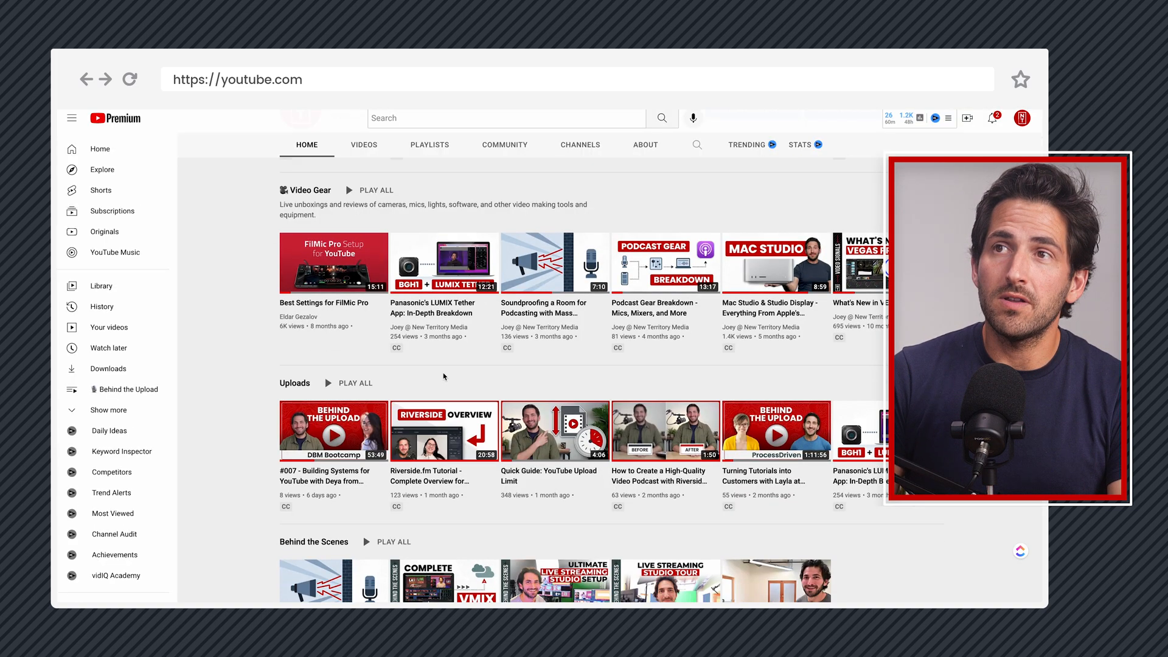
scroll(down, 3)
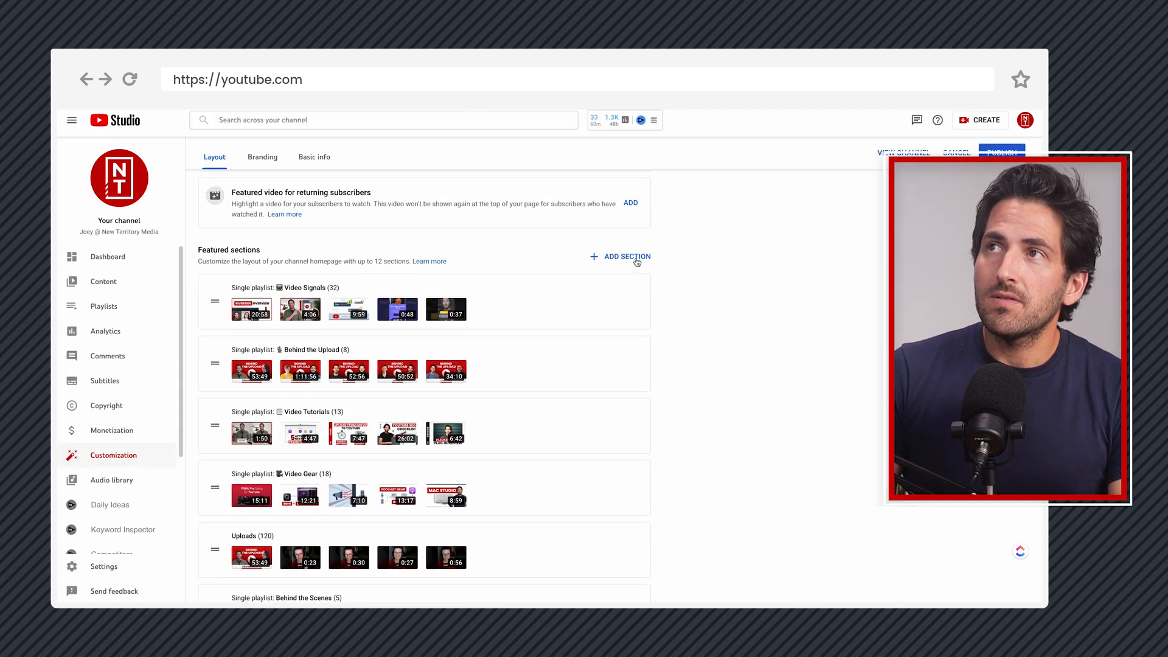
click(625, 257)
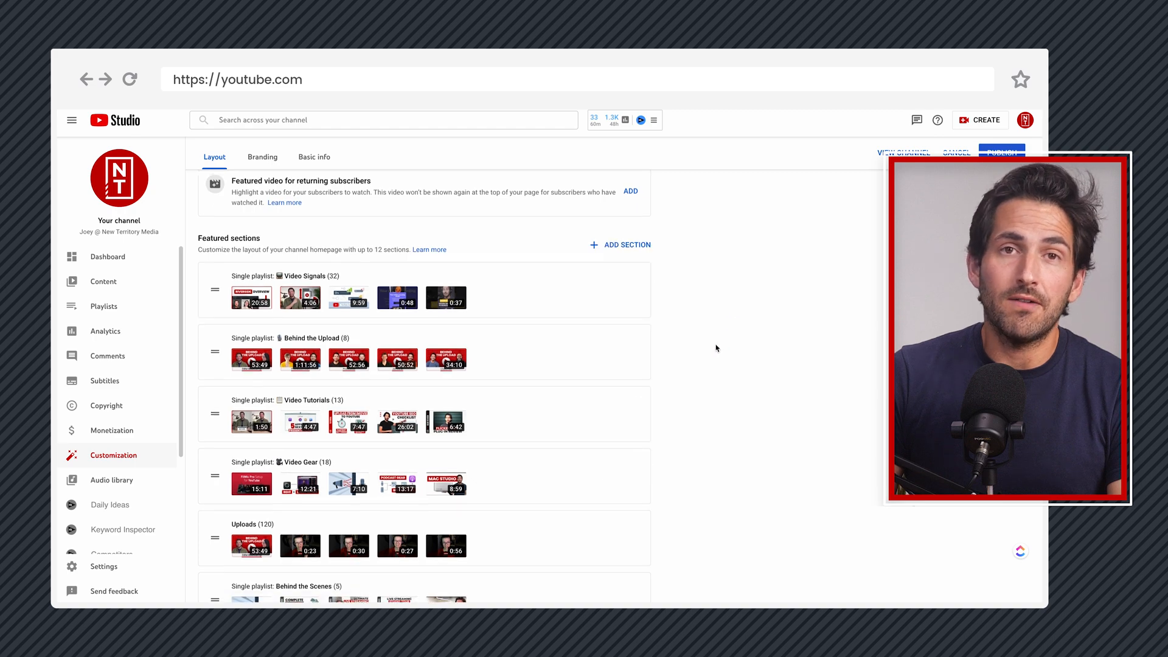
scroll(down, 3)
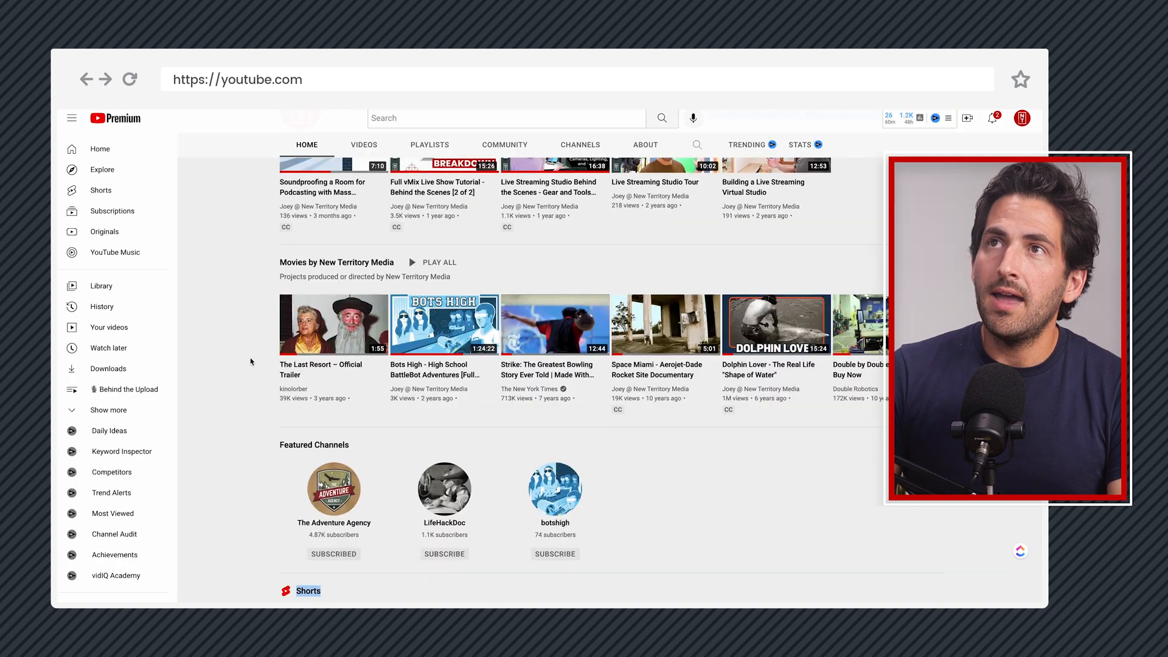
scroll(down, 3)
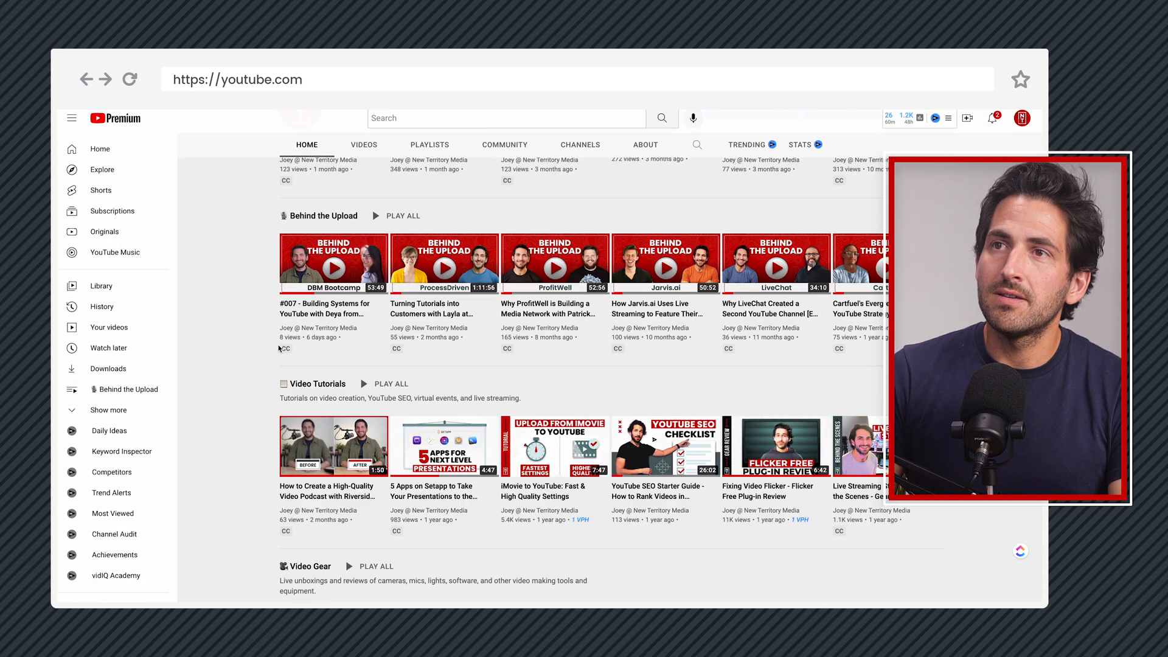
scroll(down, 3)
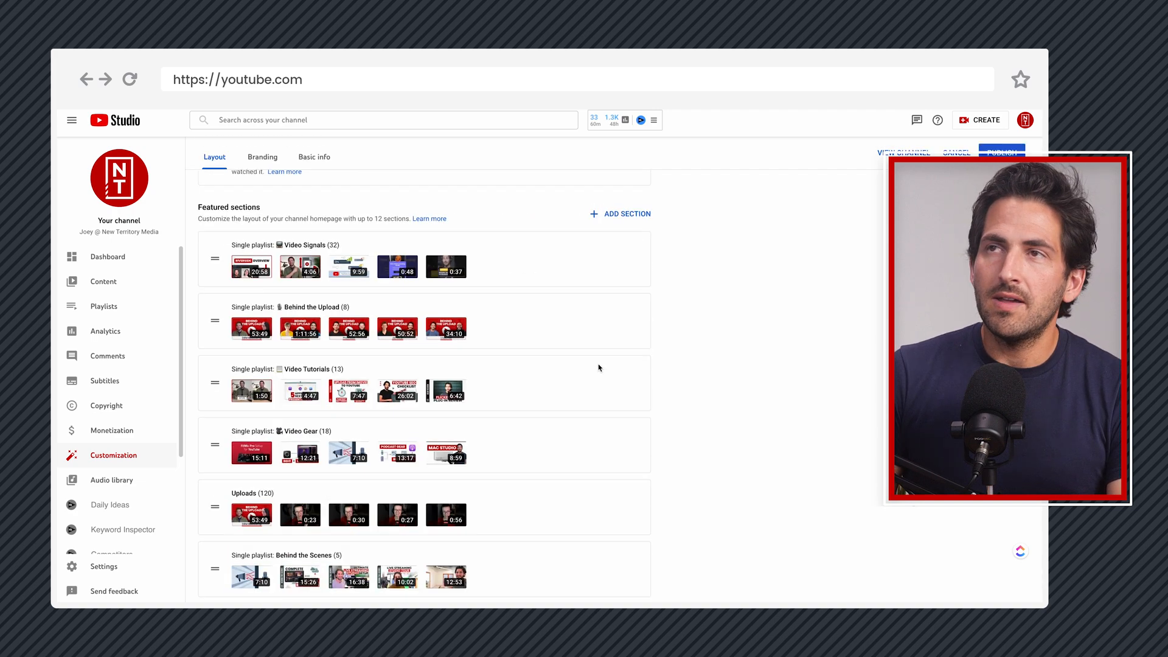
click(624, 214)
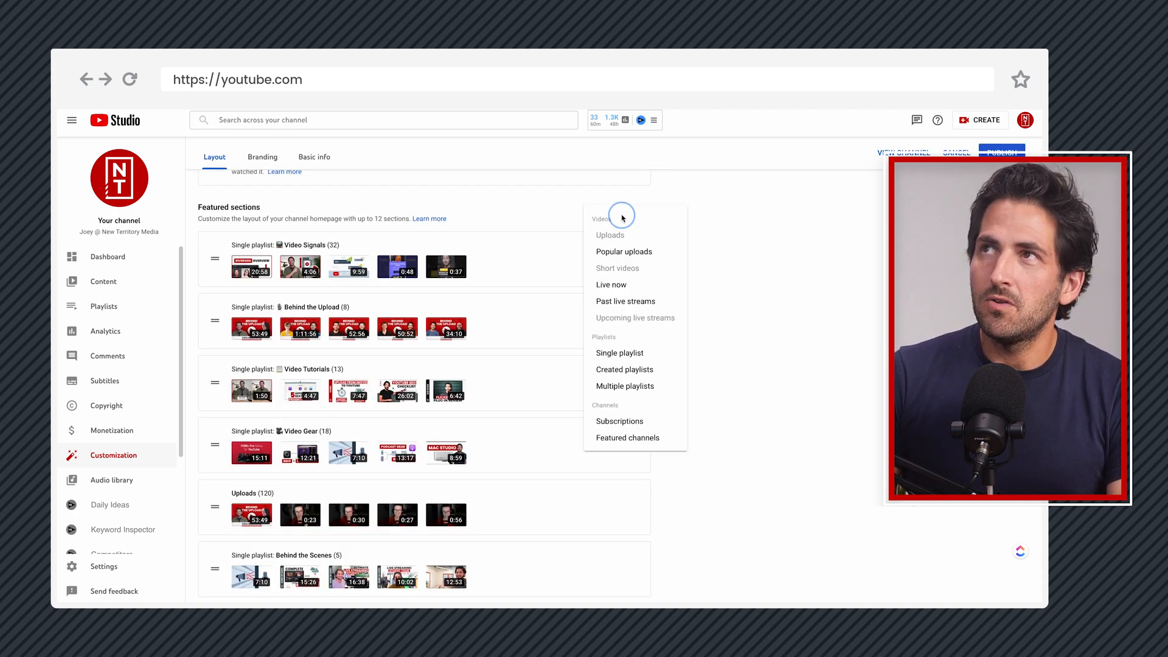
mouse_move(626, 301)
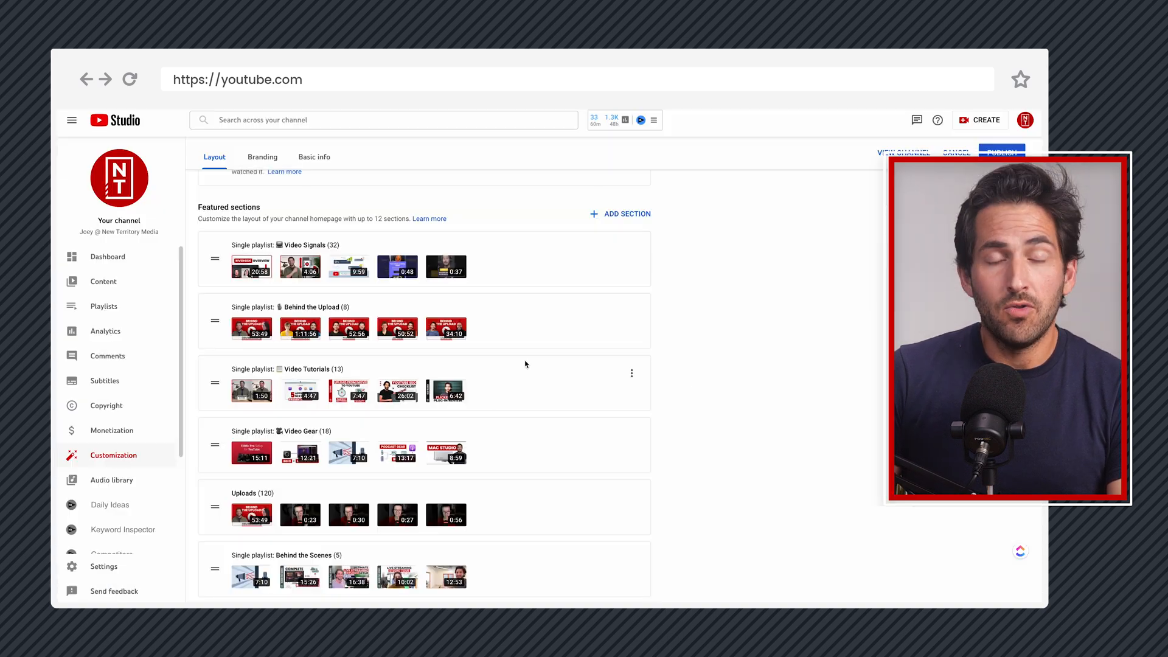
mouse_move(353, 402)
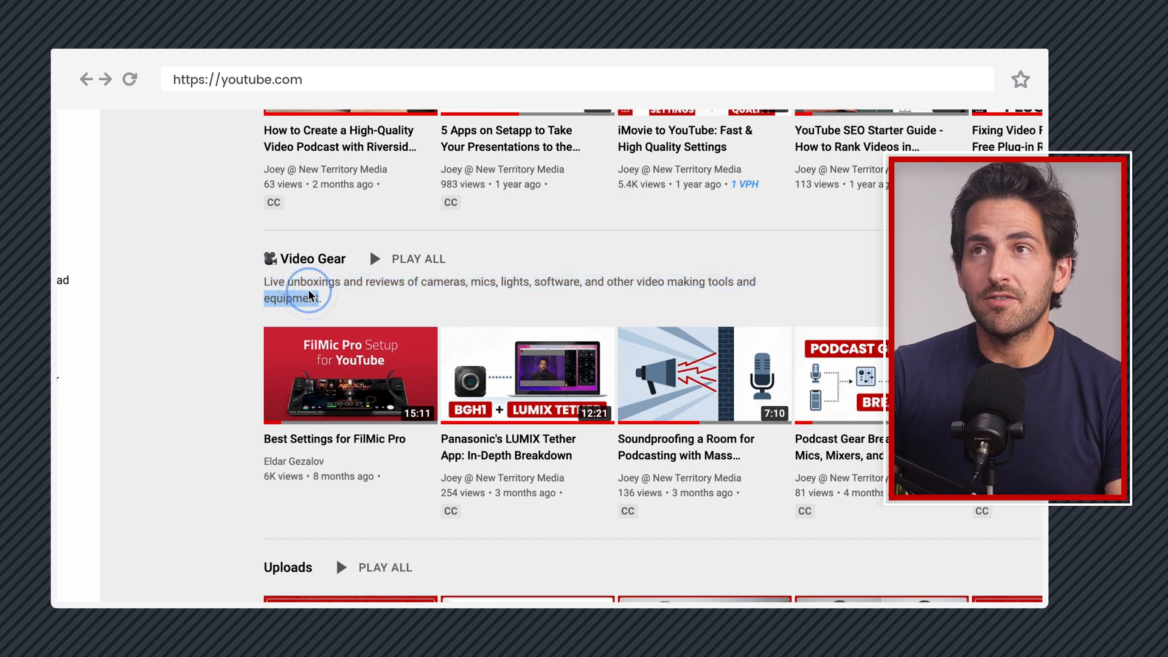
double_click(313, 282)
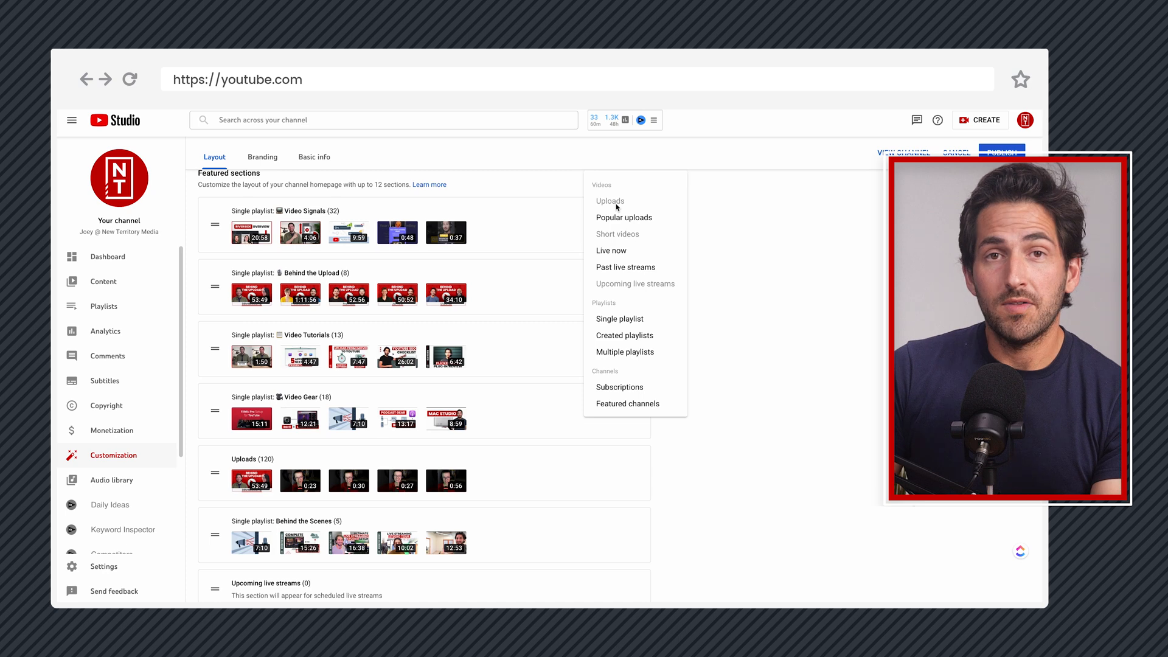
mouse_move(624, 335)
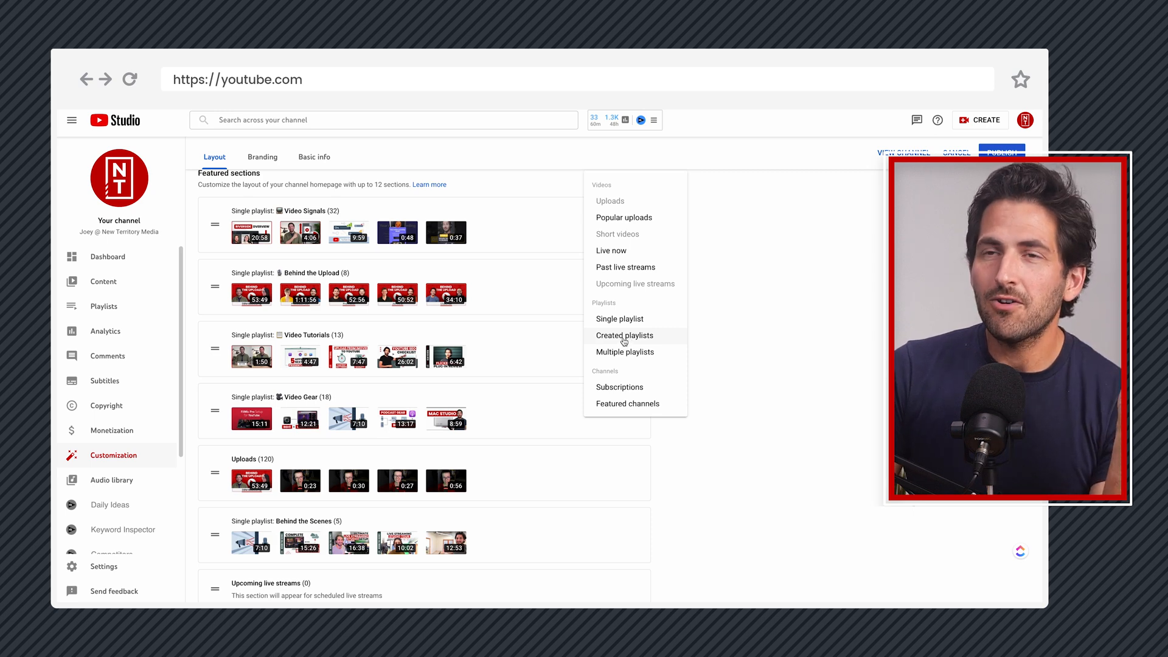
mouse_move(624, 351)
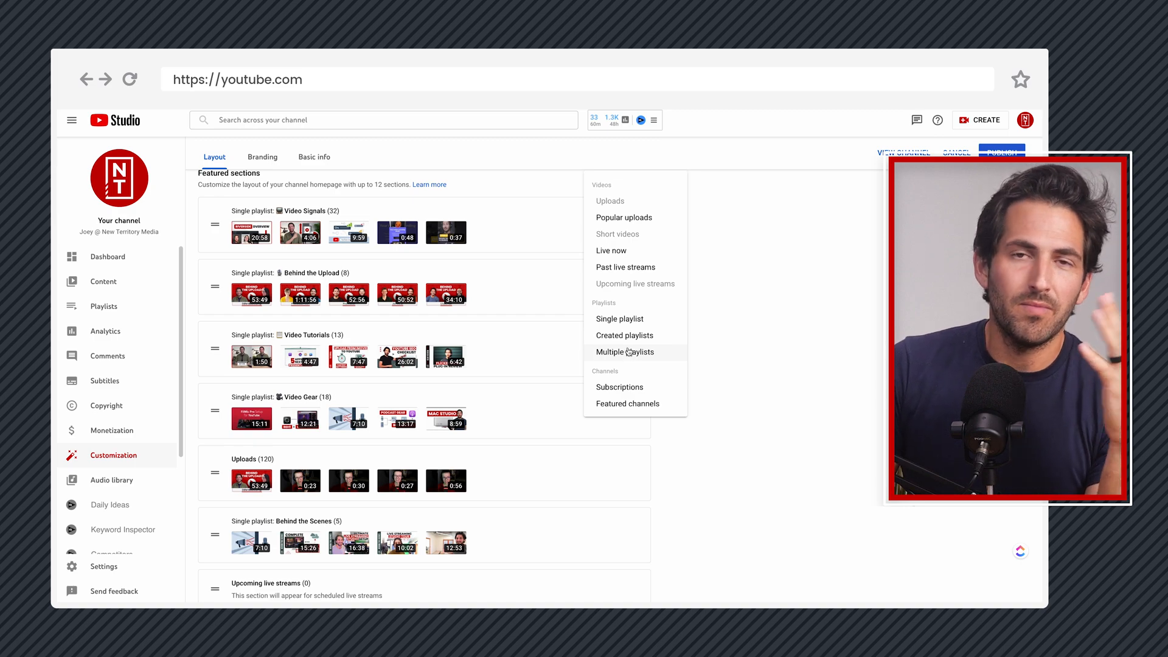
click(624, 352)
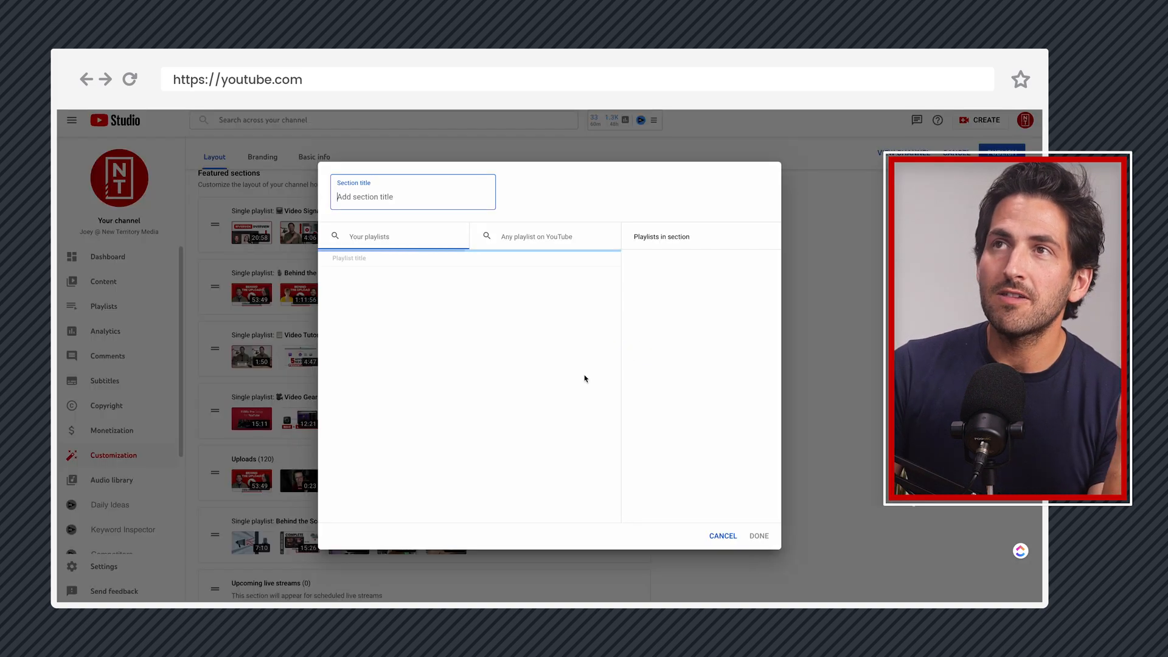
click(394, 236)
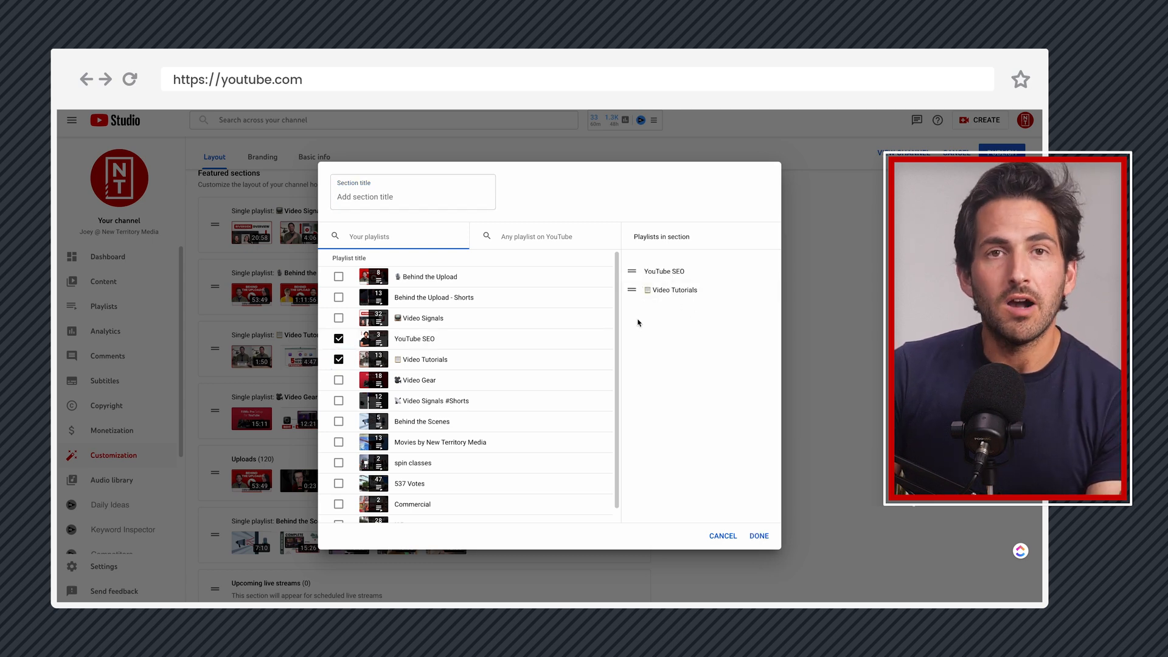
mouse_move(477, 304)
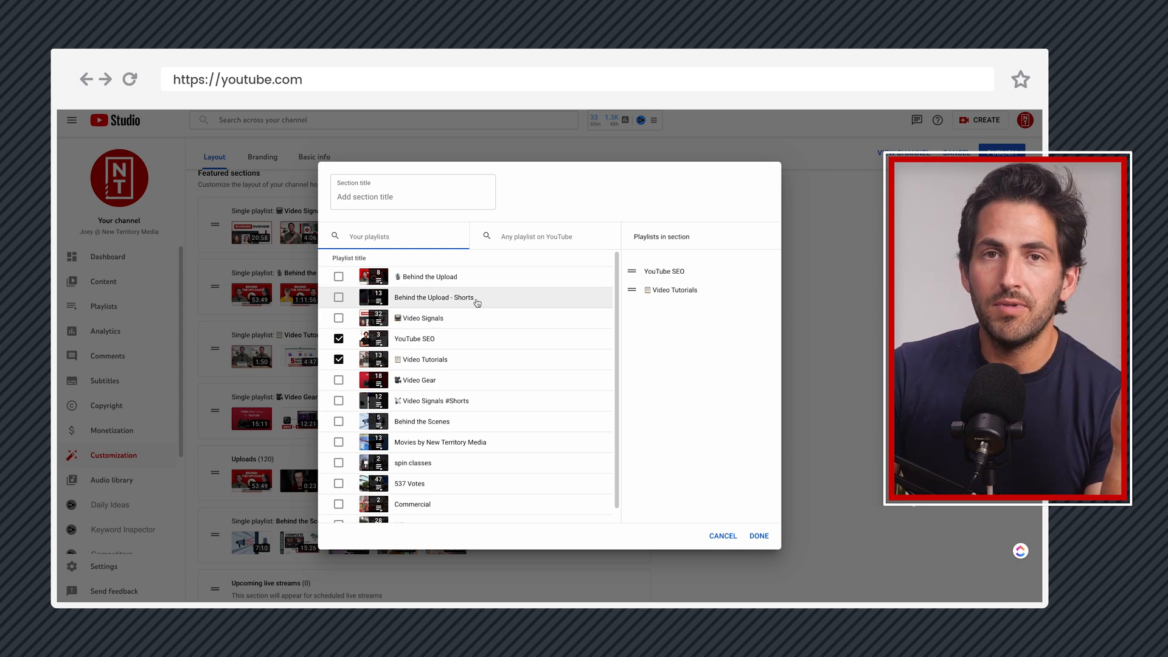
mouse_move(458, 321)
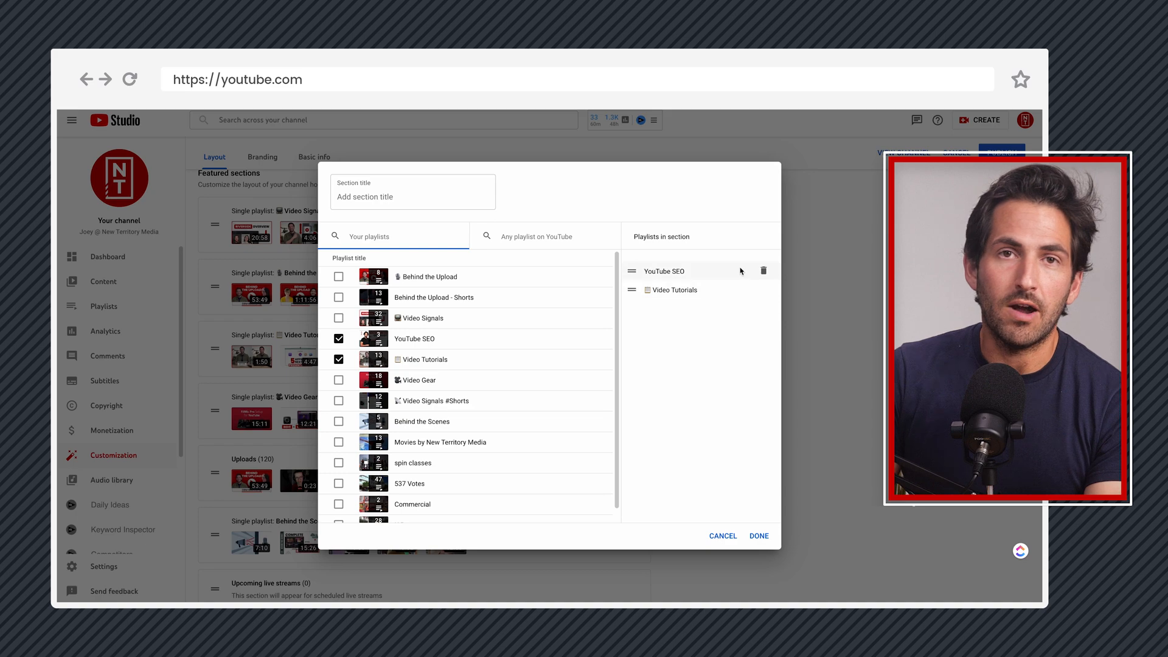
click(758, 535)
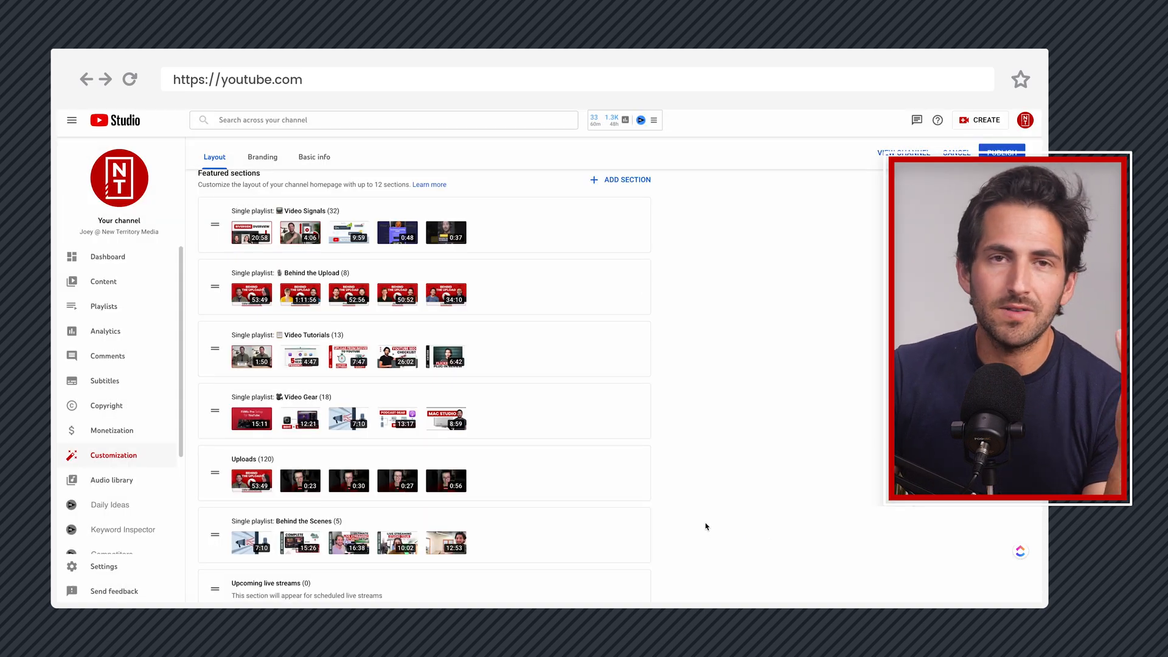
mouse_move(747, 473)
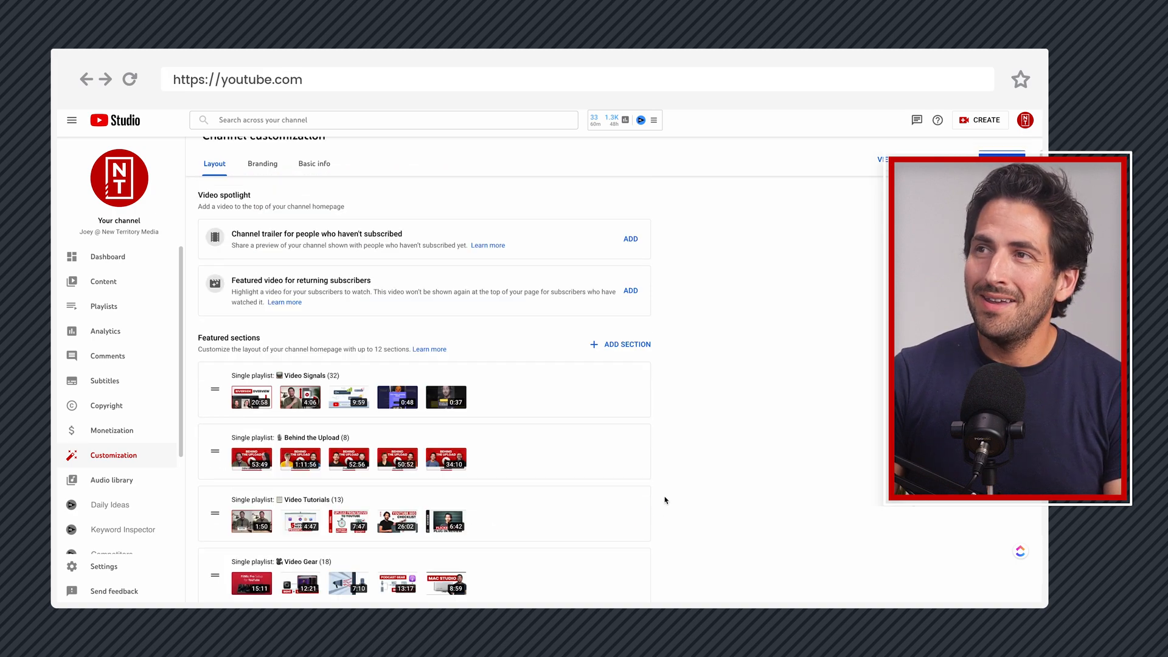
click(627, 344)
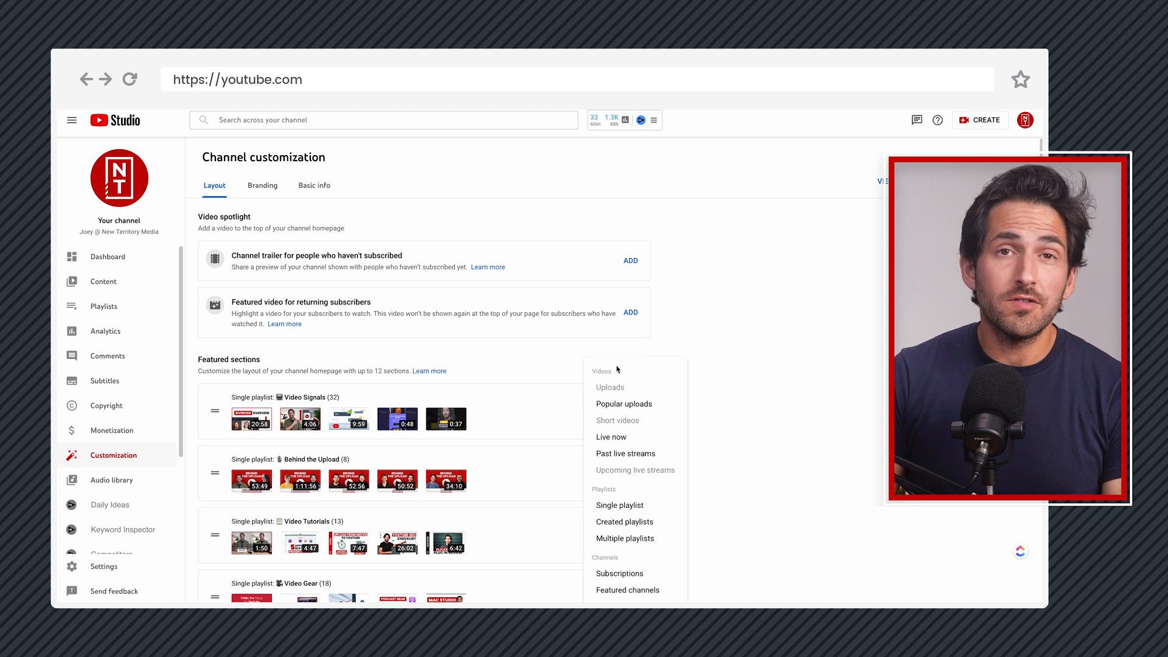
click(627, 589)
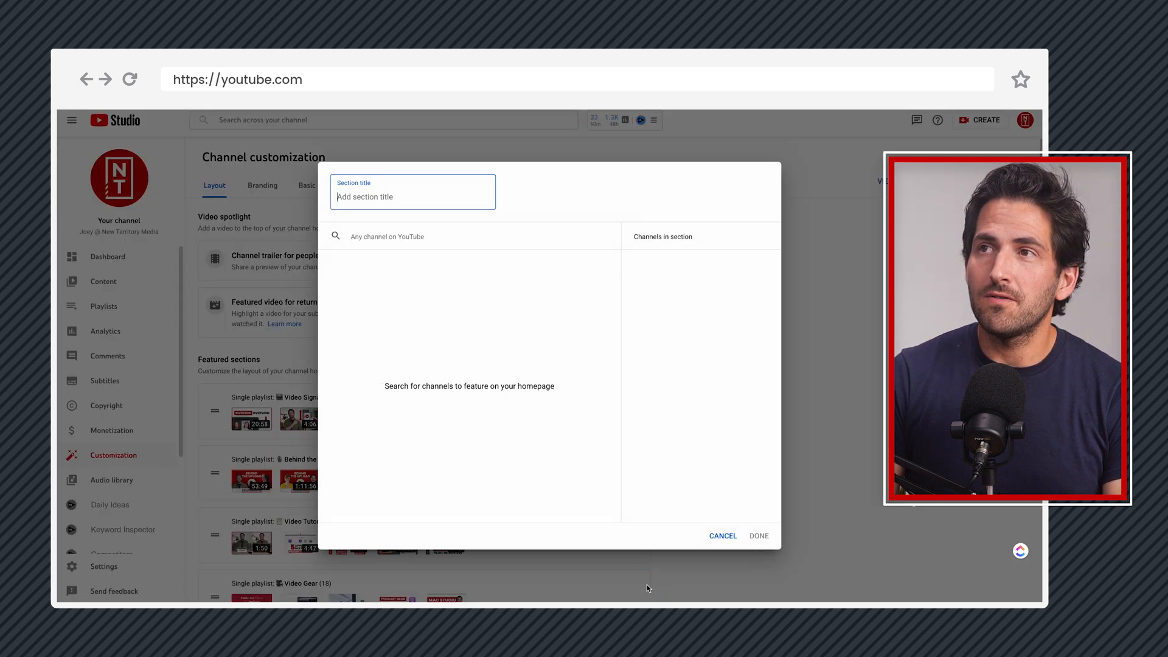
mouse_move(722, 538)
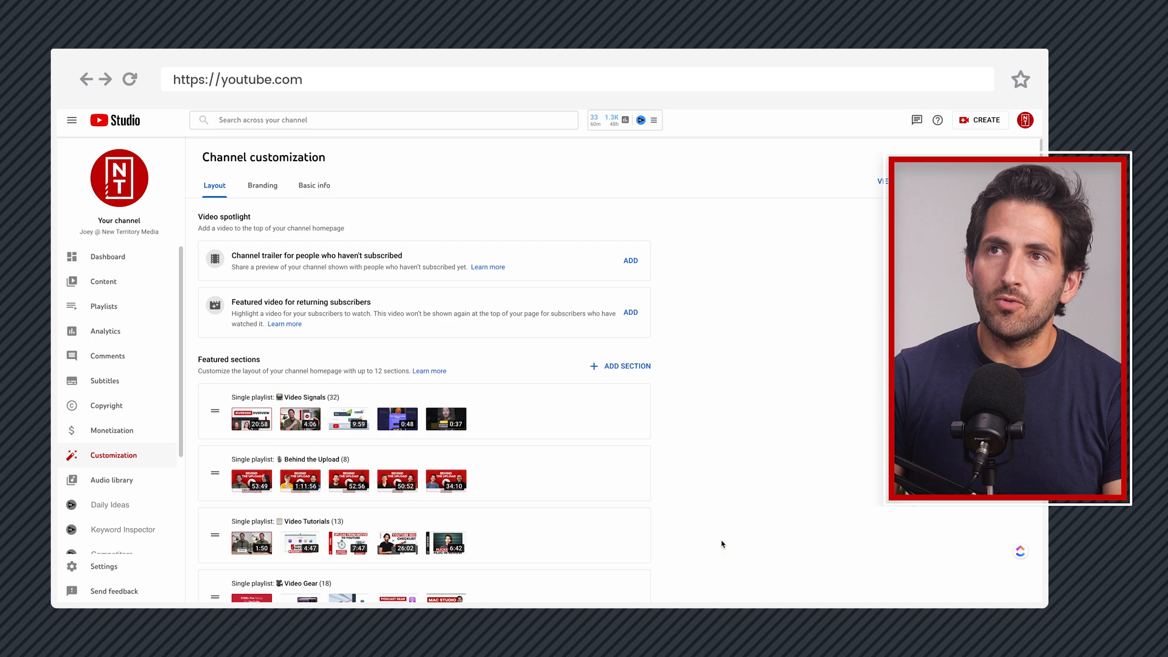
Scroll the layout page to review Featured Channels listing The Adventure Agency, LifeHackDoc and botshigh
scroll(down, 3)
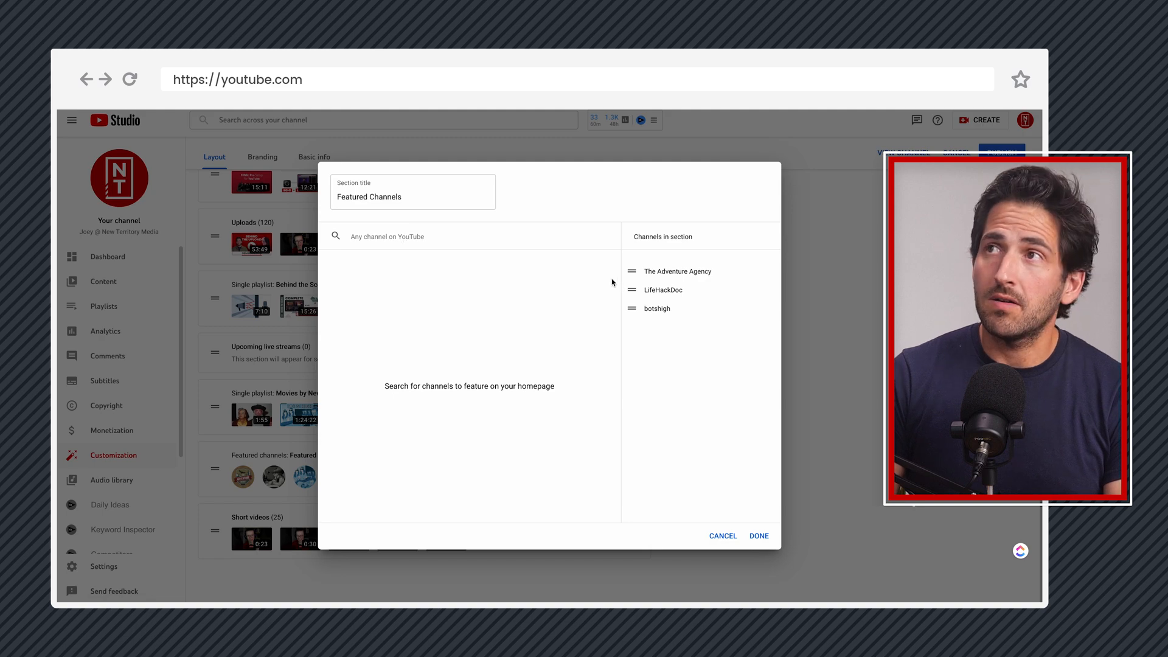
mouse_move(663, 288)
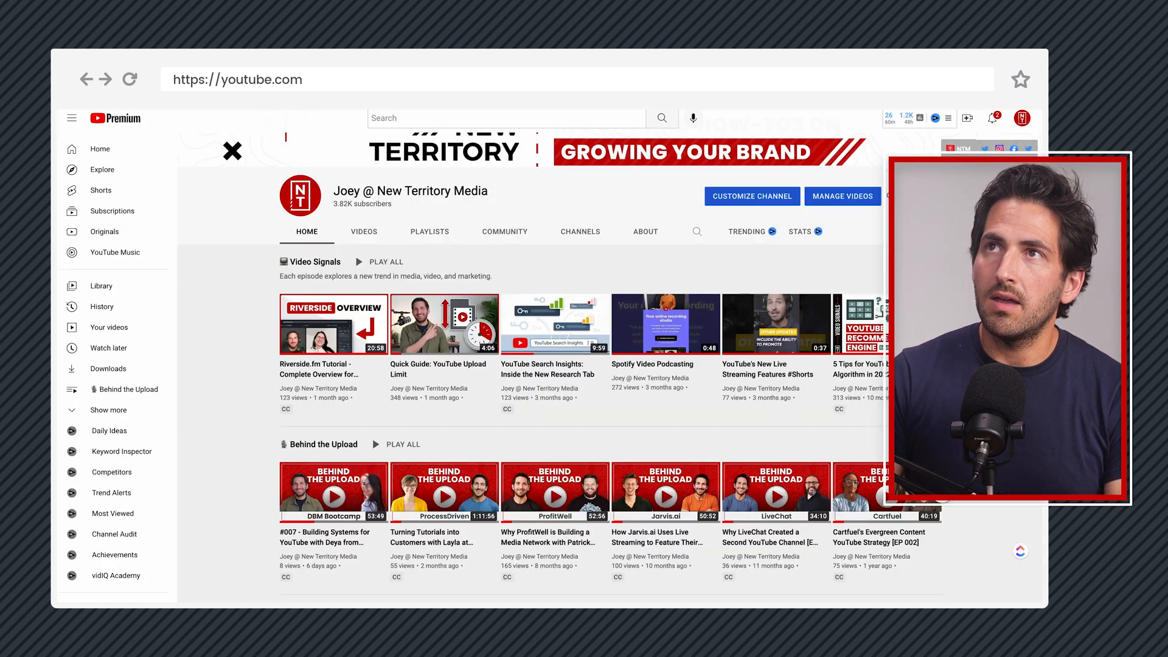
scroll(down, 3)
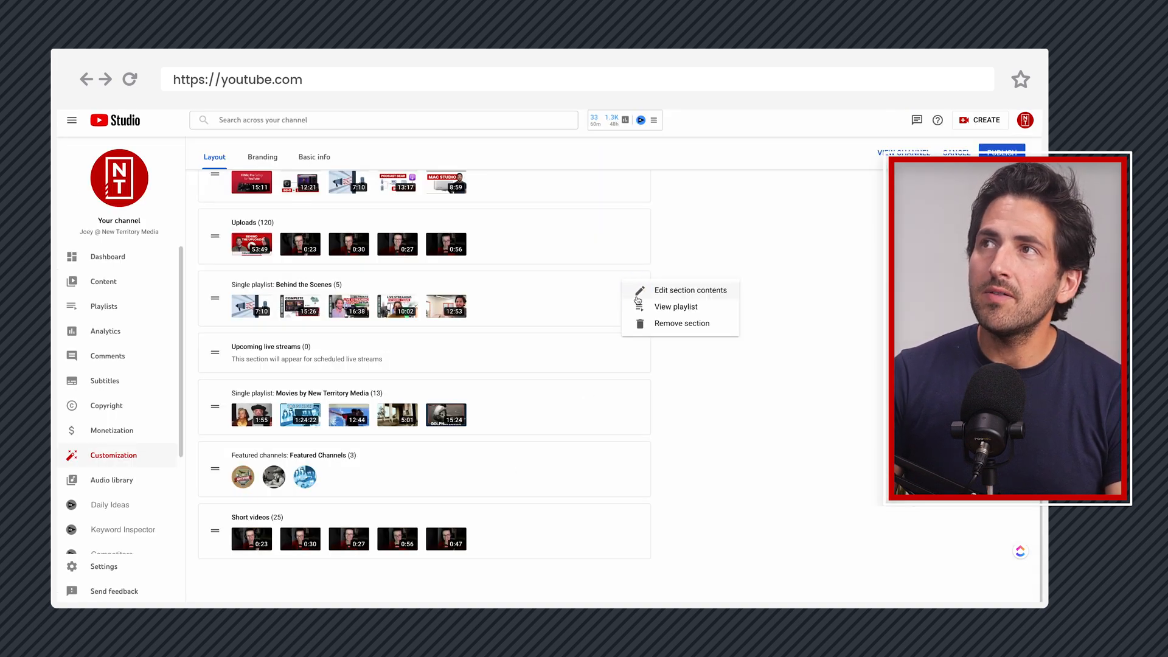
click(689, 290)
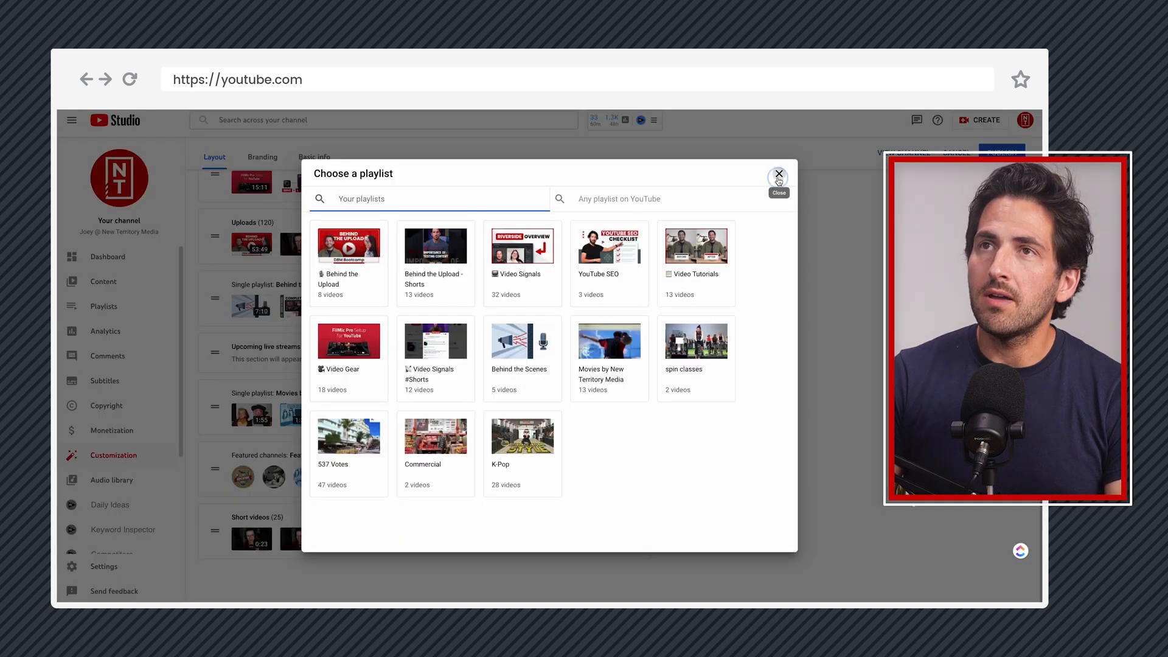
click(778, 174)
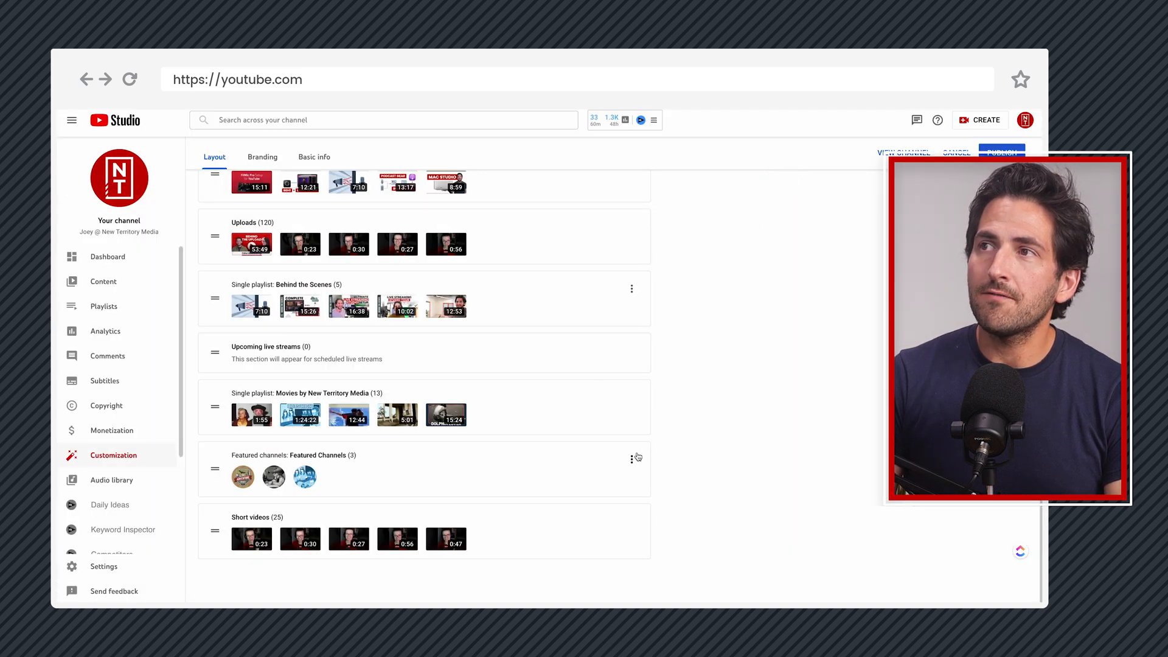
click(632, 455)
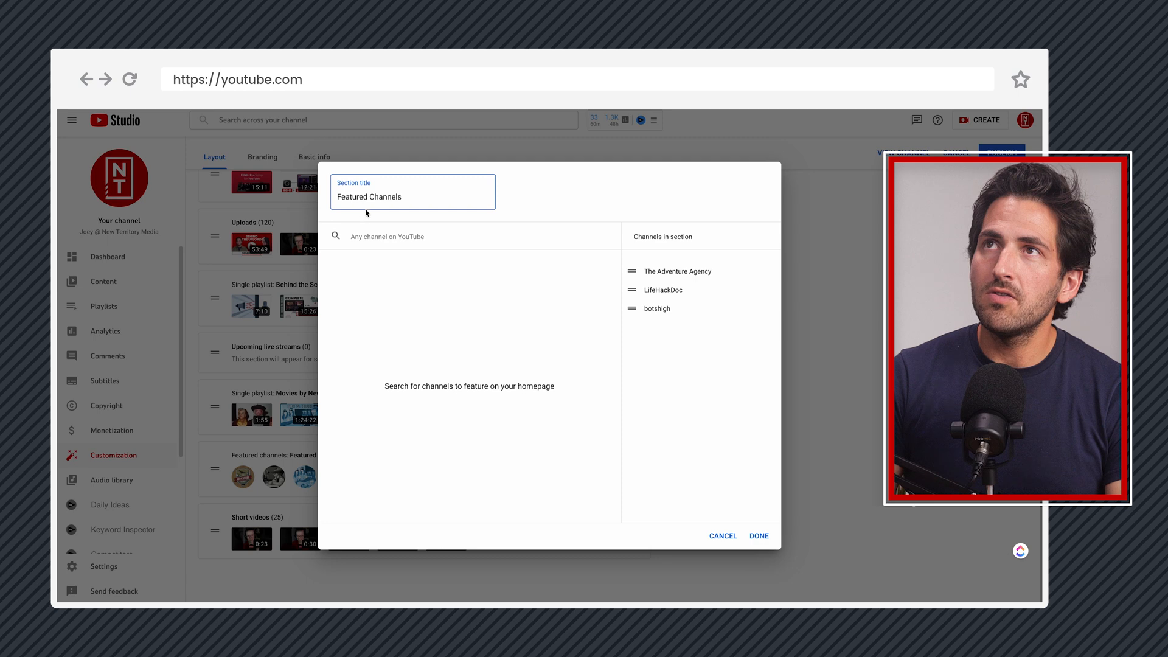
triple_click(369, 197)
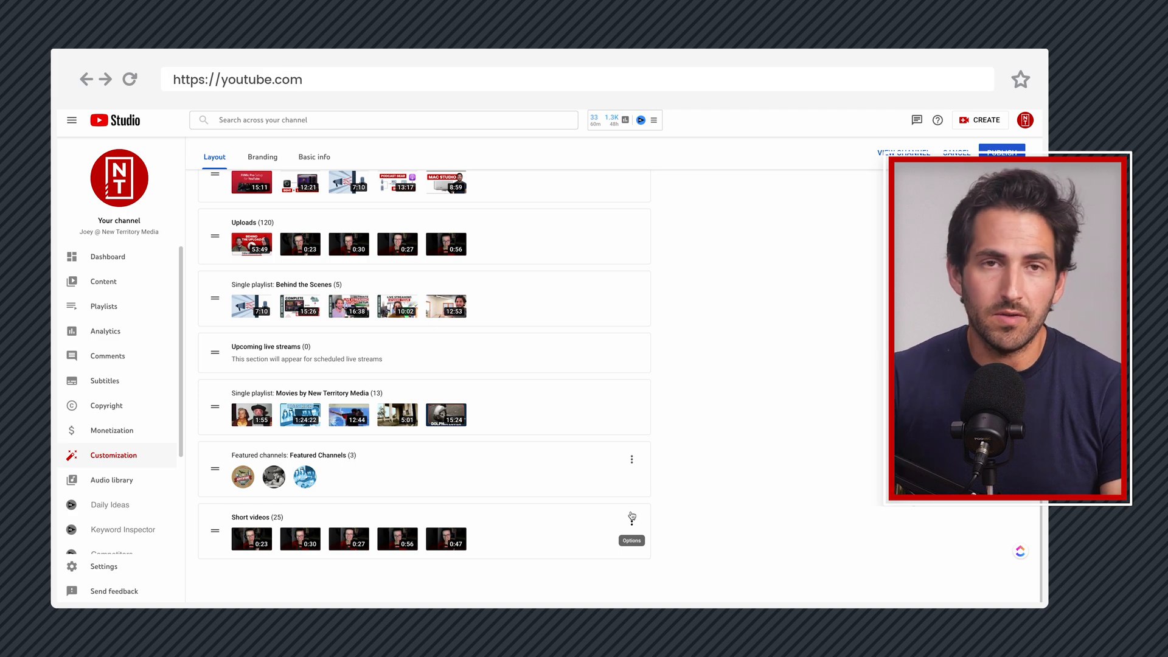
Drag the Movies by New Territory Media section upward toward Upcoming live streams
scroll(up, 3)
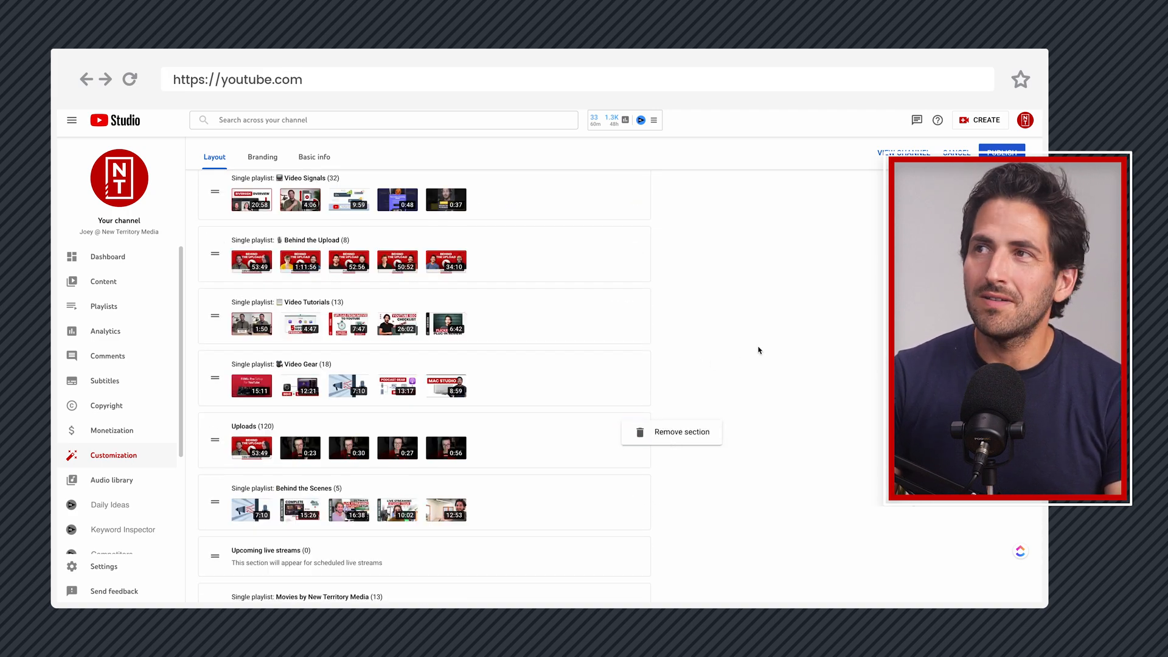
scroll(down, 3)
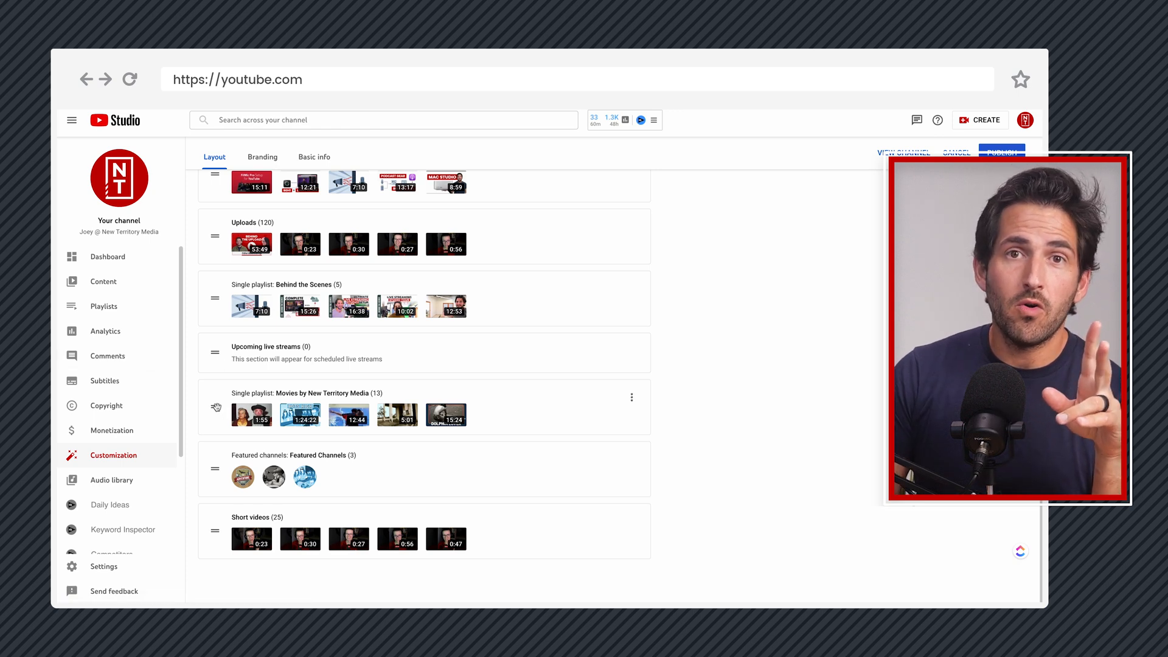
drag(216, 407, 220, 336)
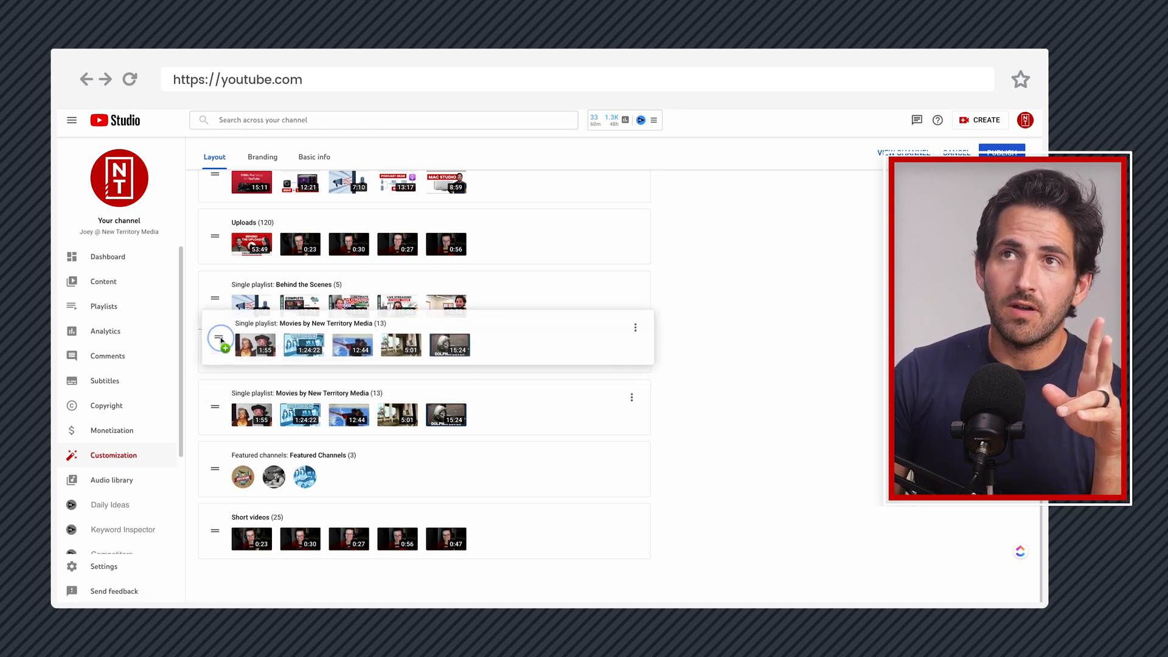